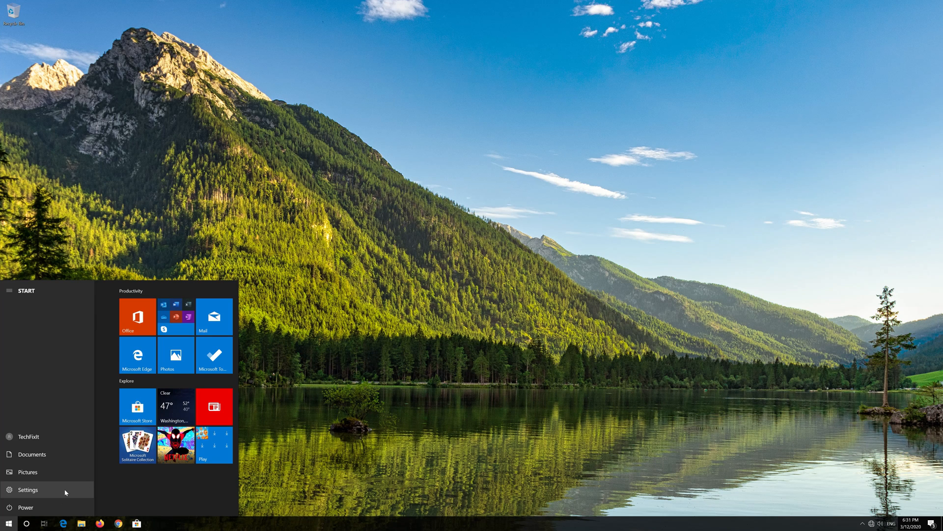
Step: Go to Settings > Update & Security > Troubleshoot to show the Internet Connections troubleshooter
{"action": "left_click", "coordinate": [27, 489]}
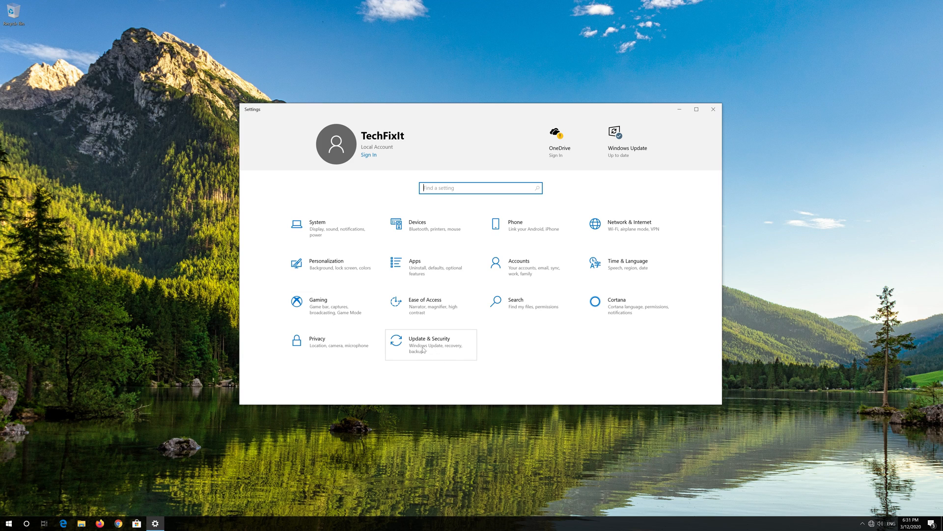
{"action": "left_click", "coordinate": [429, 344]}
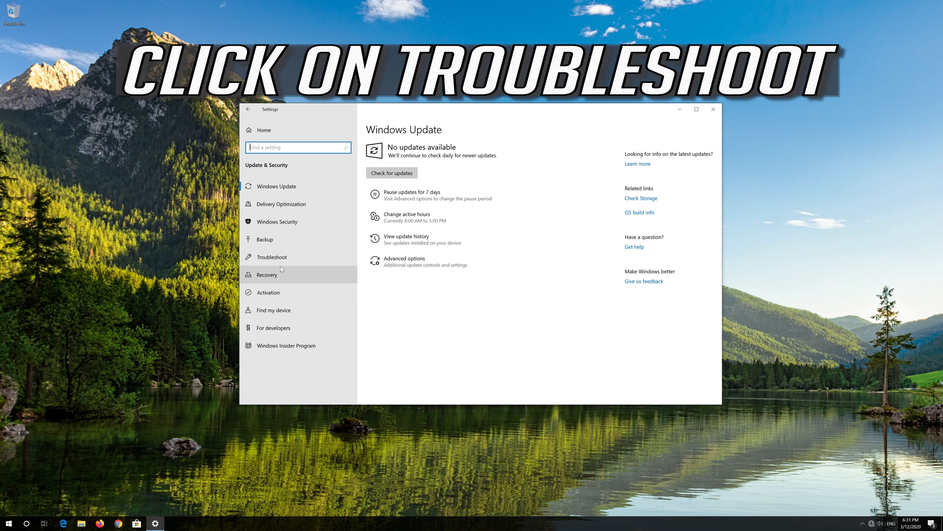
{"action": "mouse_move", "coordinate": [307, 259]}
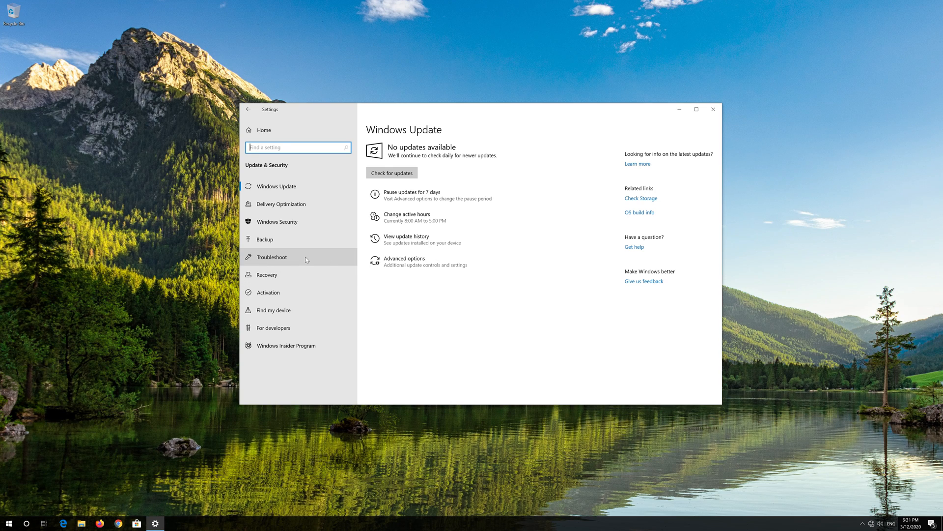
{"action": "left_click", "coordinate": [271, 257]}
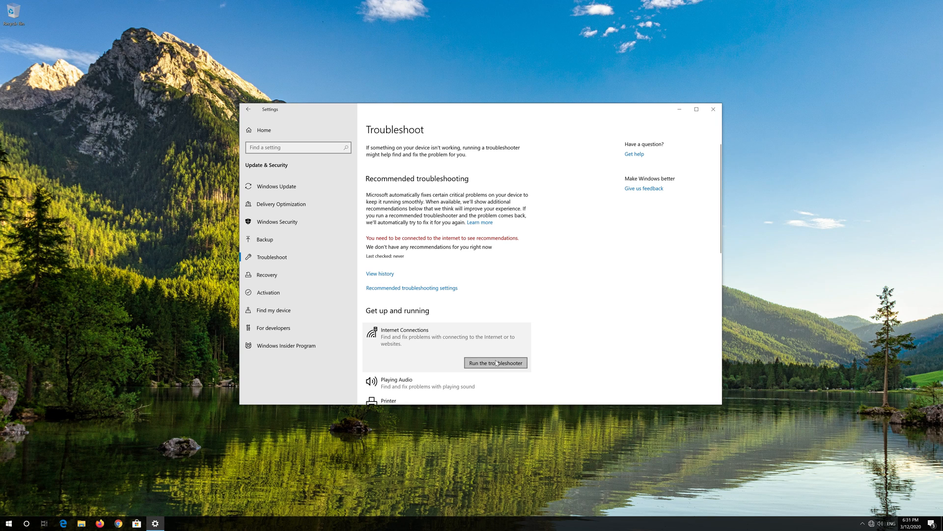
Step: Run the Internet Connections troubleshooter on the Internet connection and apply repairs as administrator
{"action": "left_click", "coordinate": [495, 363]}
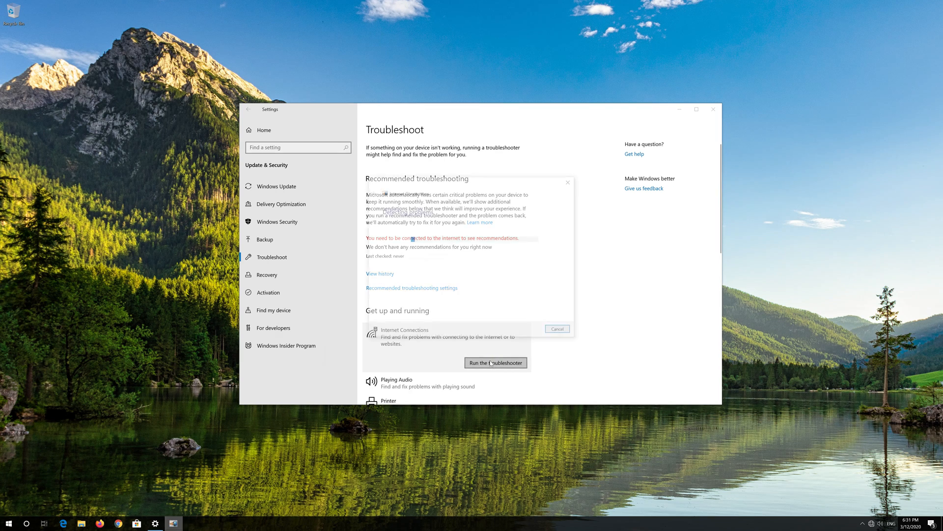
{"action": "left_click", "coordinate": [496, 363]}
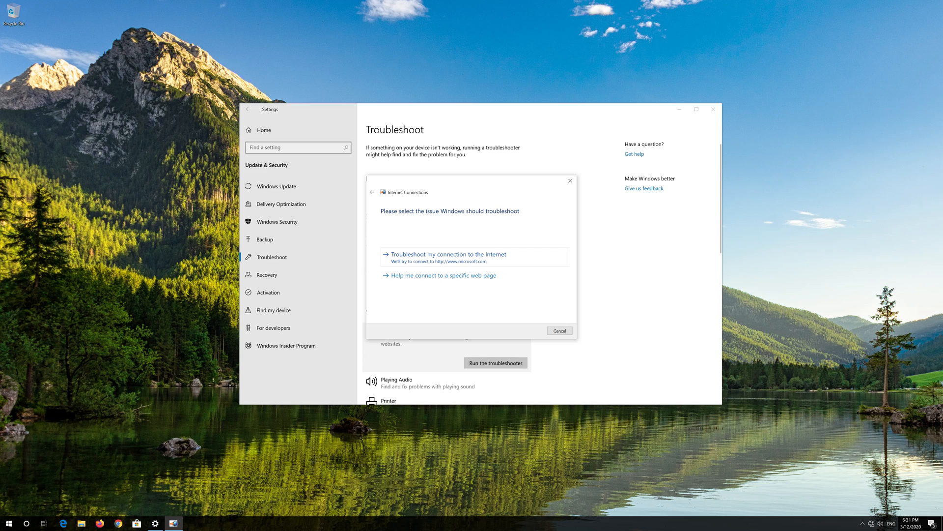
{"action": "left_click", "coordinate": [448, 254]}
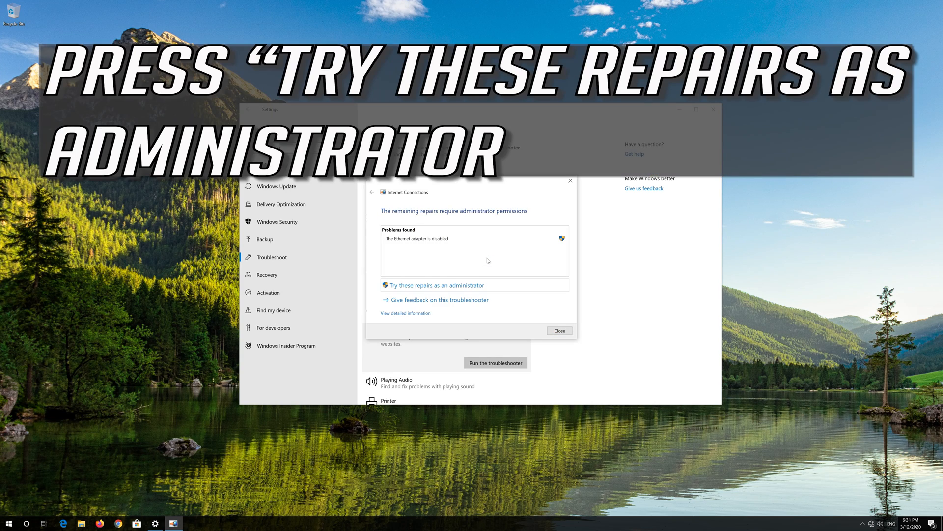
{"action": "mouse_move", "coordinate": [414, 289]}
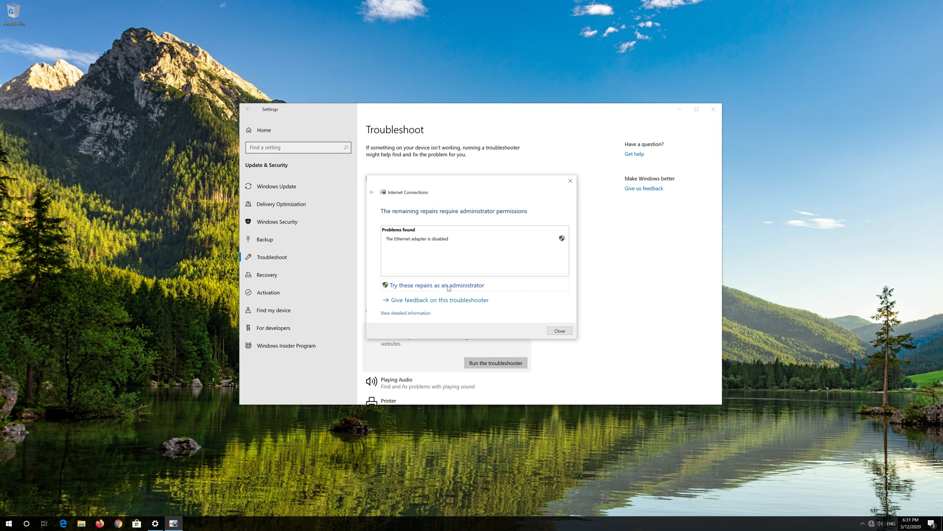
{"action": "mouse_move", "coordinate": [472, 286]}
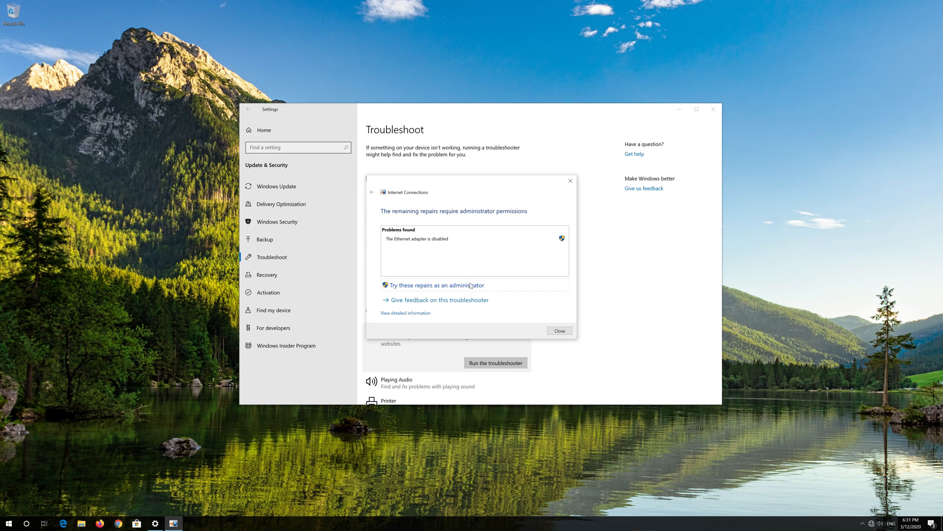
{"action": "left_click", "coordinate": [438, 285]}
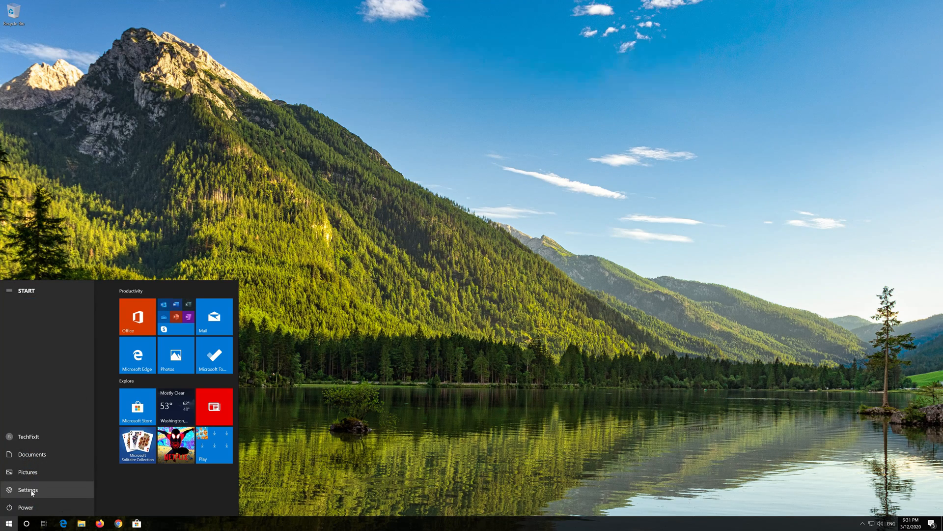
Step: Reopen Settings and go to the Network reset page under Network & Internet
{"action": "left_click", "coordinate": [25, 490]}
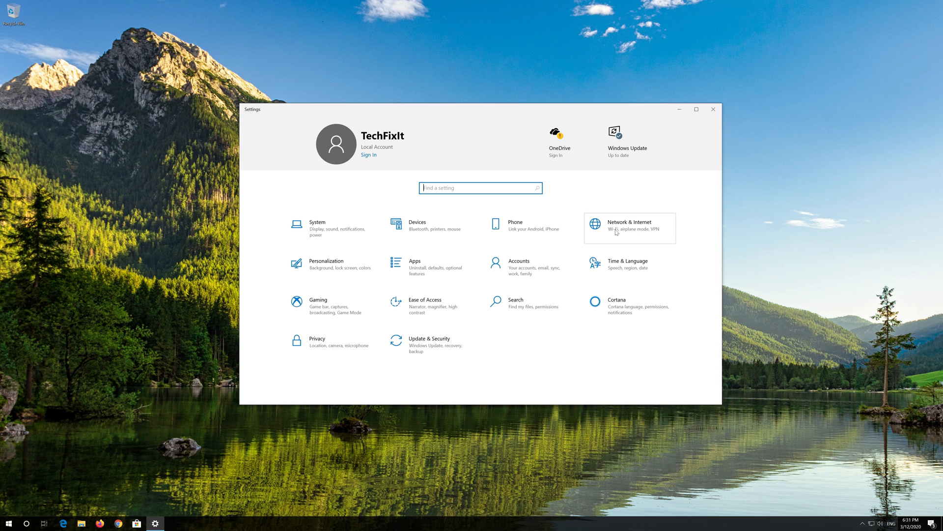
{"action": "left_click", "coordinate": [629, 228]}
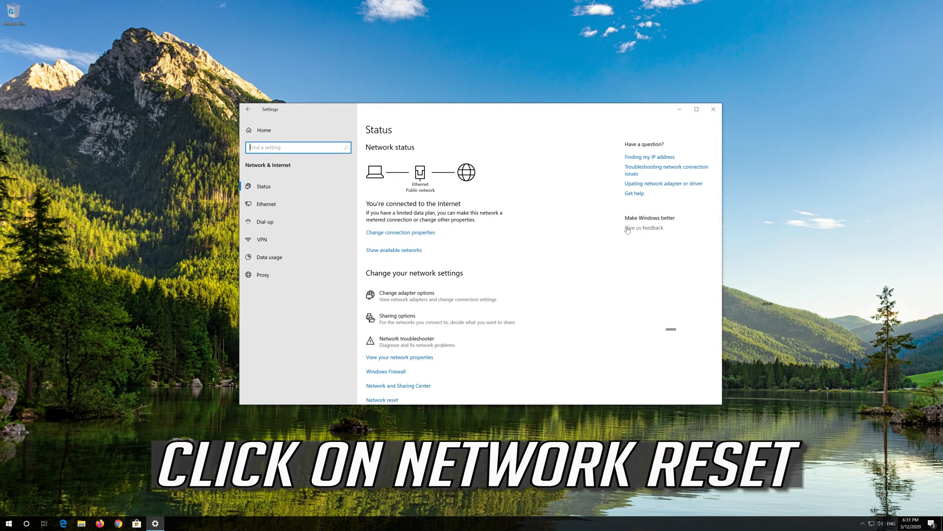
{"action": "scroll", "scroll_direction": "down", "scroll_amount": 3}
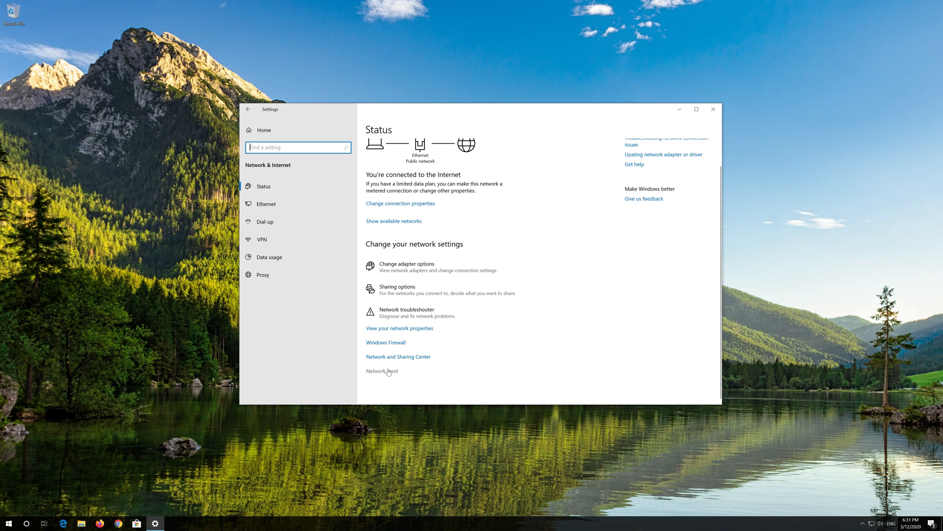
{"action": "left_click", "coordinate": [382, 371]}
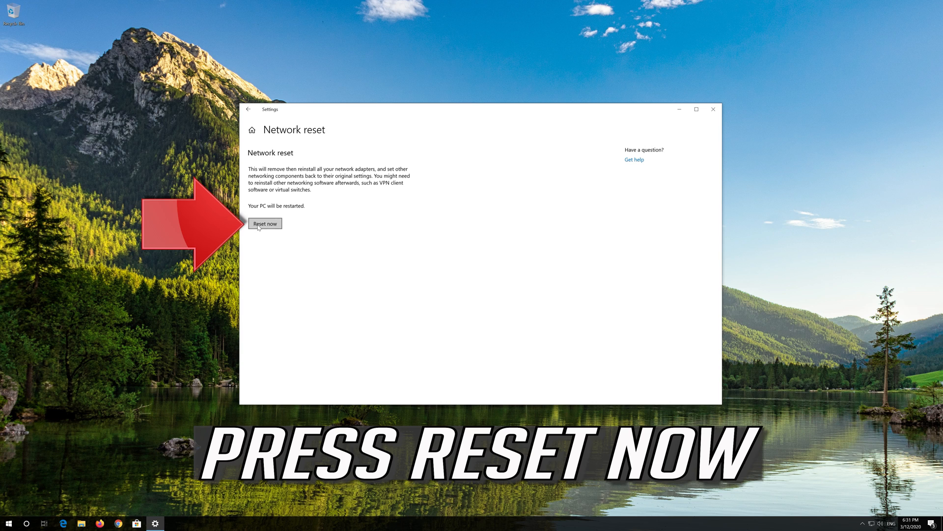
Step: Confirm the network reset and dismiss the sign-out warning
{"action": "left_click", "coordinate": [265, 223]}
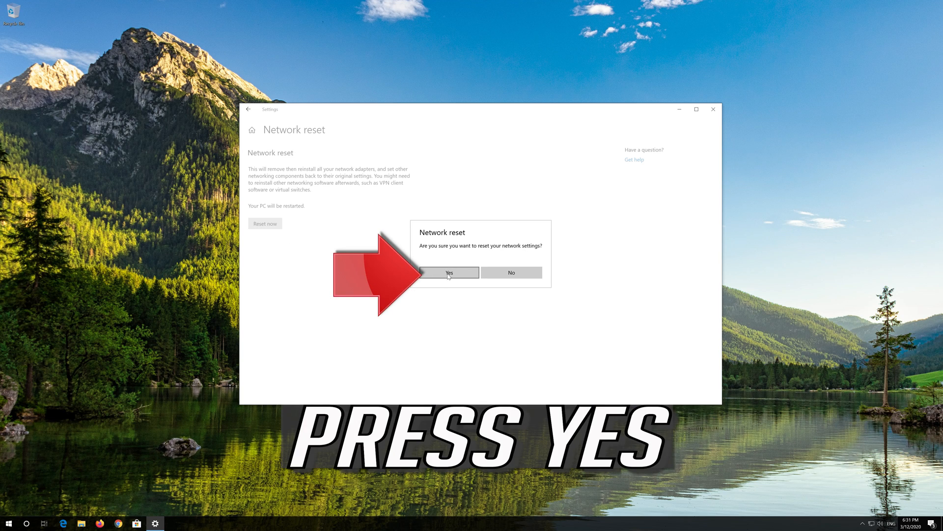
{"action": "left_click", "coordinate": [449, 273]}
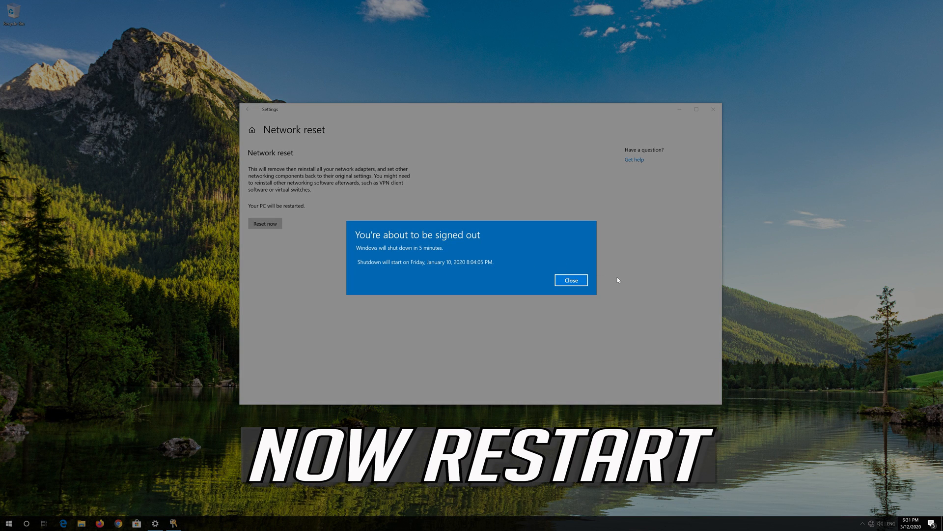
{"action": "left_click", "coordinate": [571, 280]}
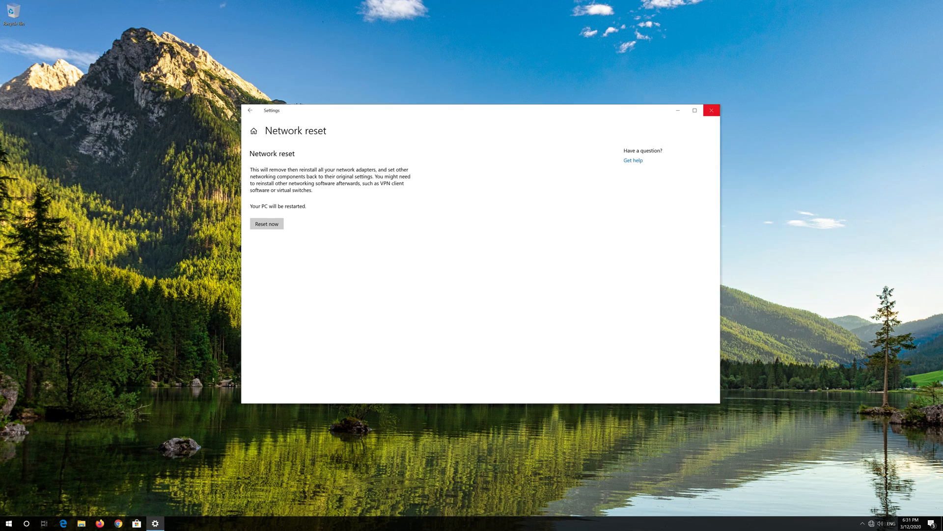
Step: Close Settings and bring up the Start menu power options
{"action": "left_click", "coordinate": [7, 521]}
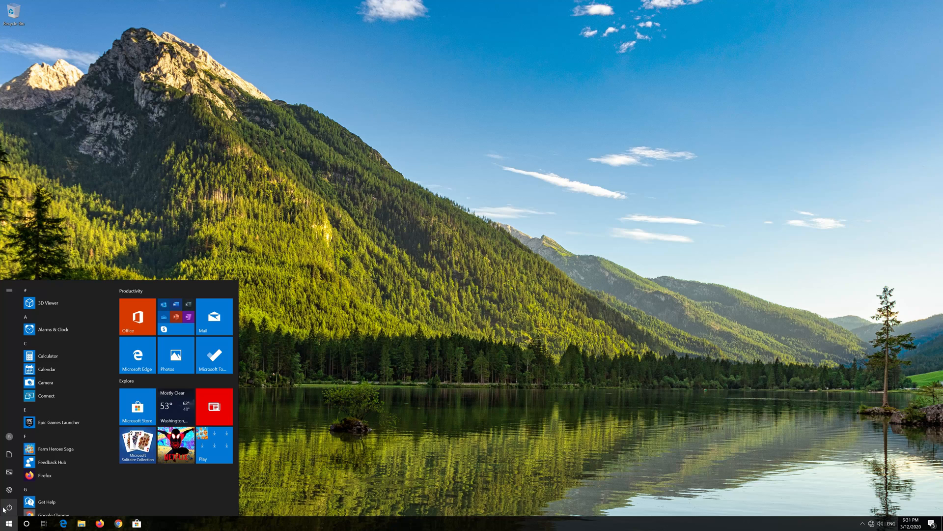
{"action": "left_click", "coordinate": [9, 290]}
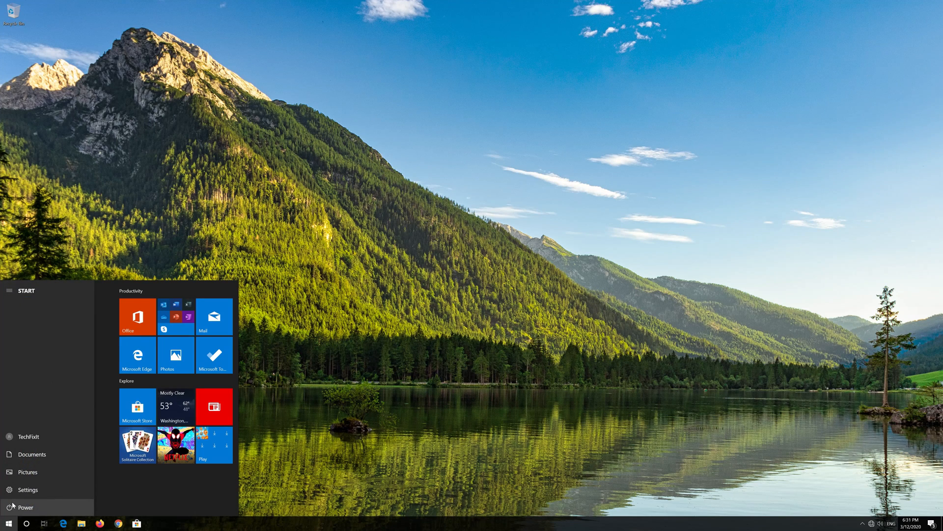
{"action": "left_click", "coordinate": [20, 507]}
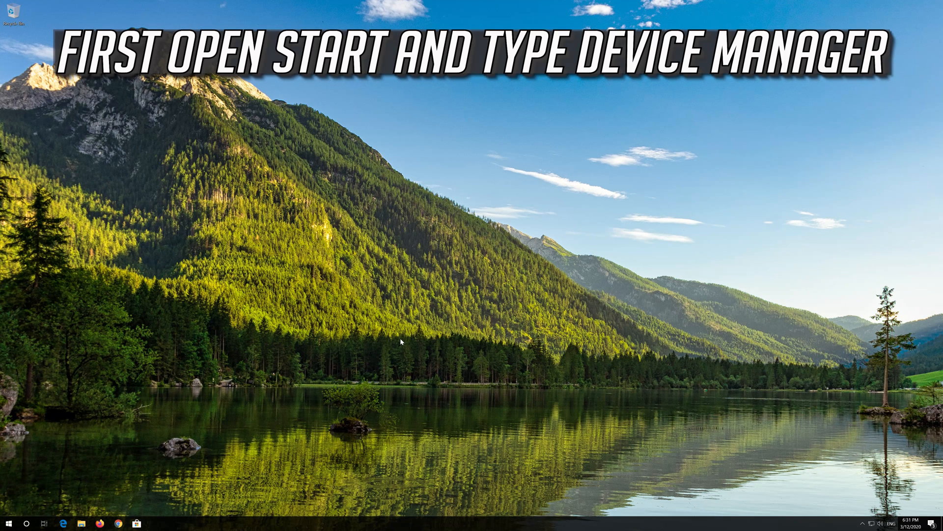
Step: Search Start for 'device manager'
{"action": "type", "text": "device manager"}
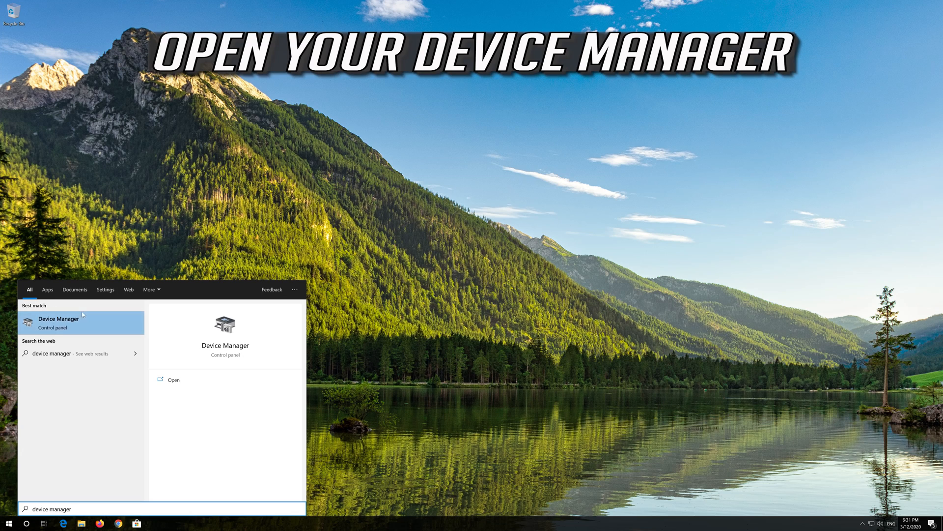
{"action": "mouse_move", "coordinate": [66, 330]}
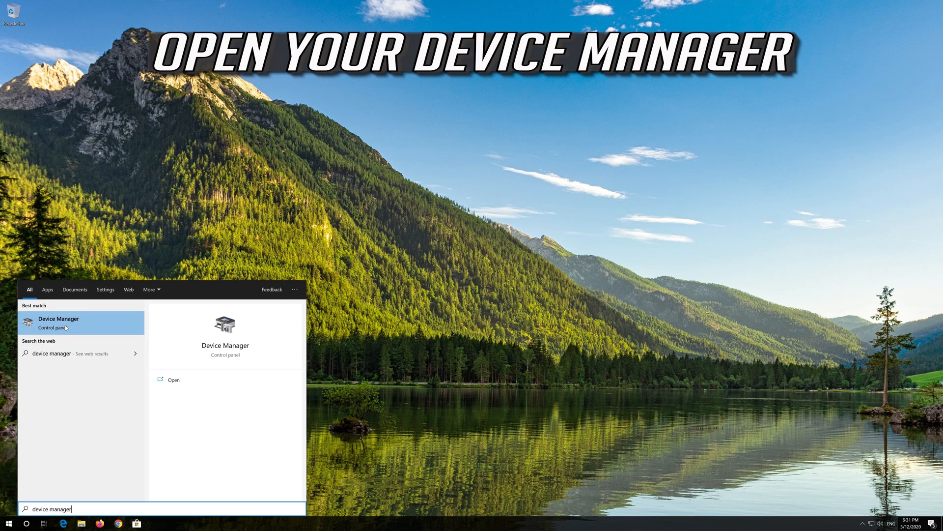
{"action": "mouse_move", "coordinate": [72, 326]}
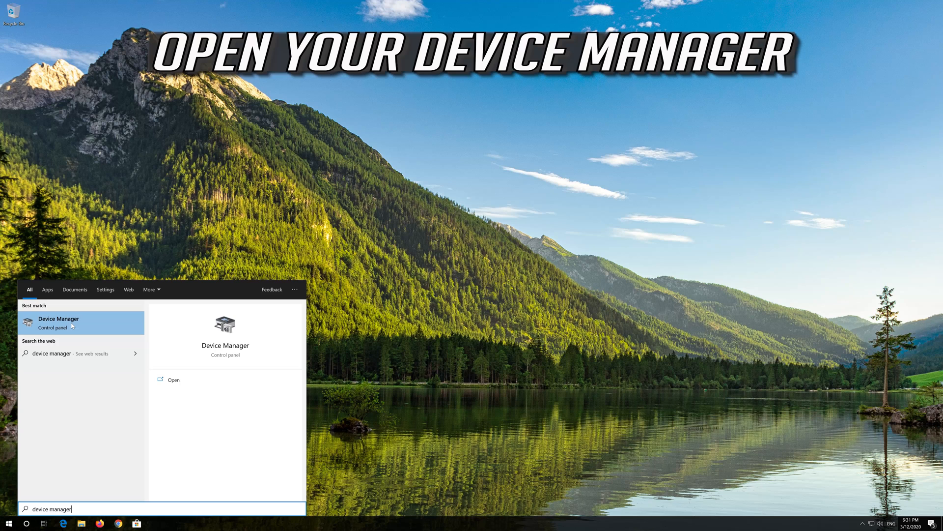
Step: Uninstall the Intel PRO/1000 MT Desktop Adapter from Device Manager's Network adapters
{"action": "left_click", "coordinate": [59, 322]}
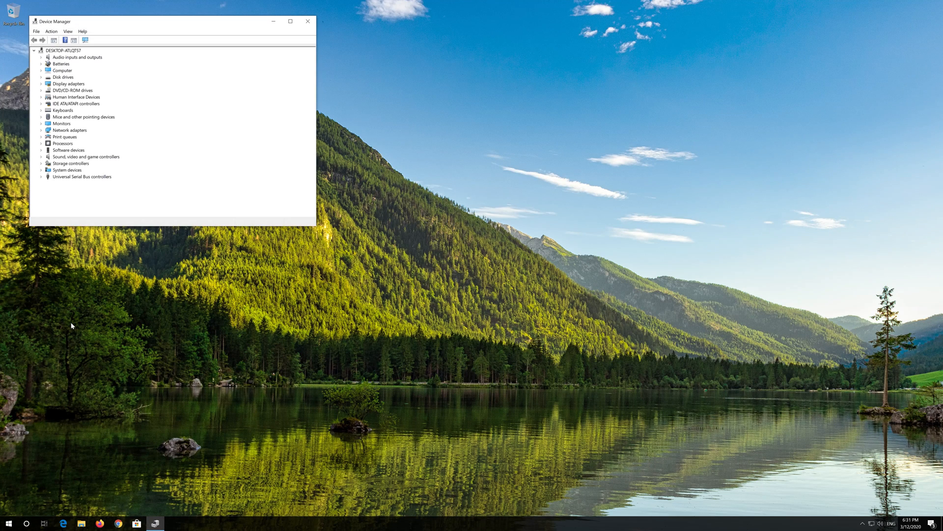
{"action": "left_click_drag", "start_coordinate": [175, 21], "coordinate": [303, 73]}
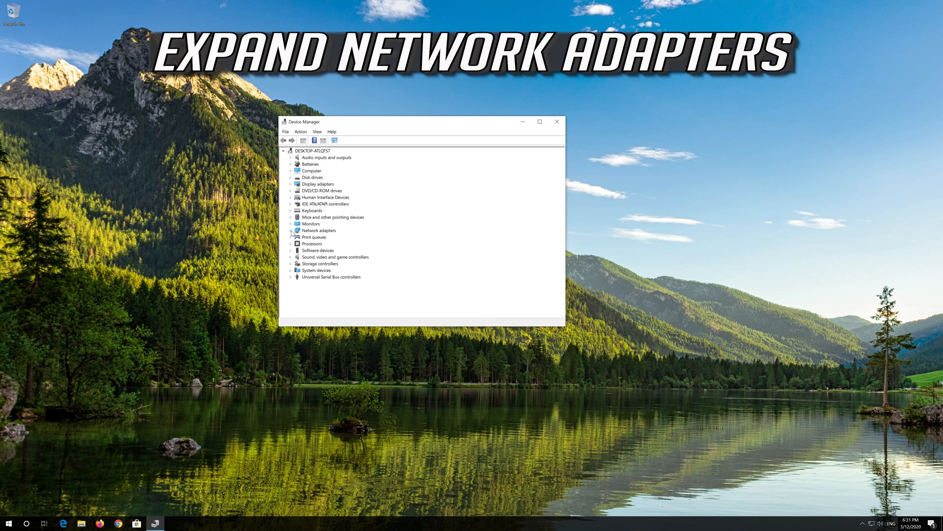
{"action": "left_click", "coordinate": [291, 231]}
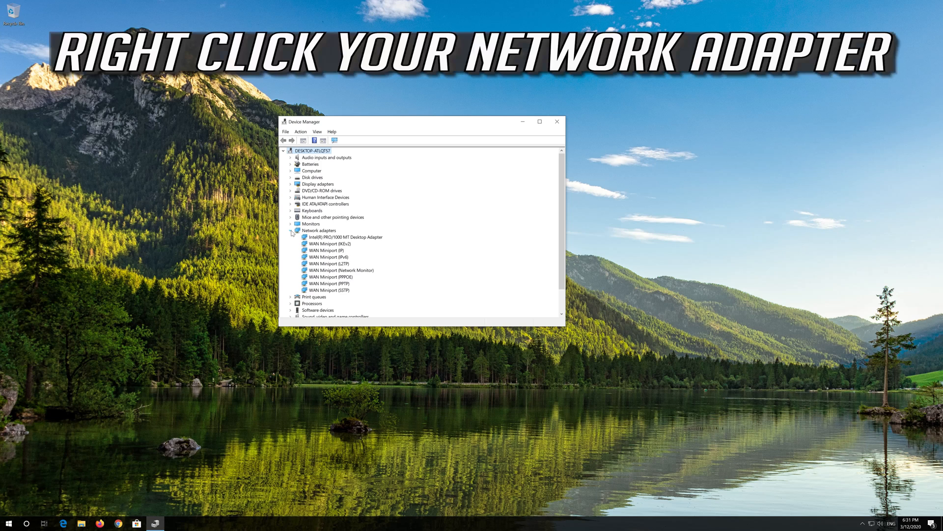
{"action": "left_click", "coordinate": [345, 236]}
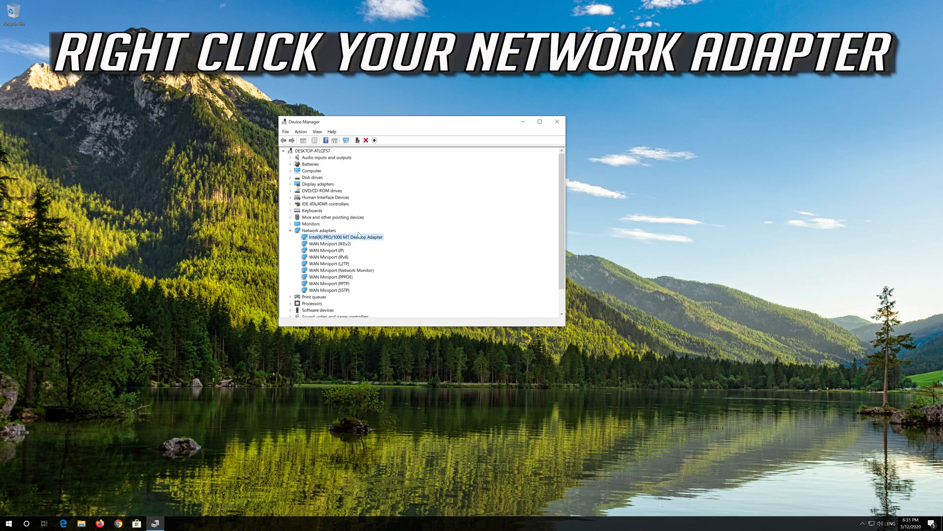
{"action": "right_click", "coordinate": [346, 236]}
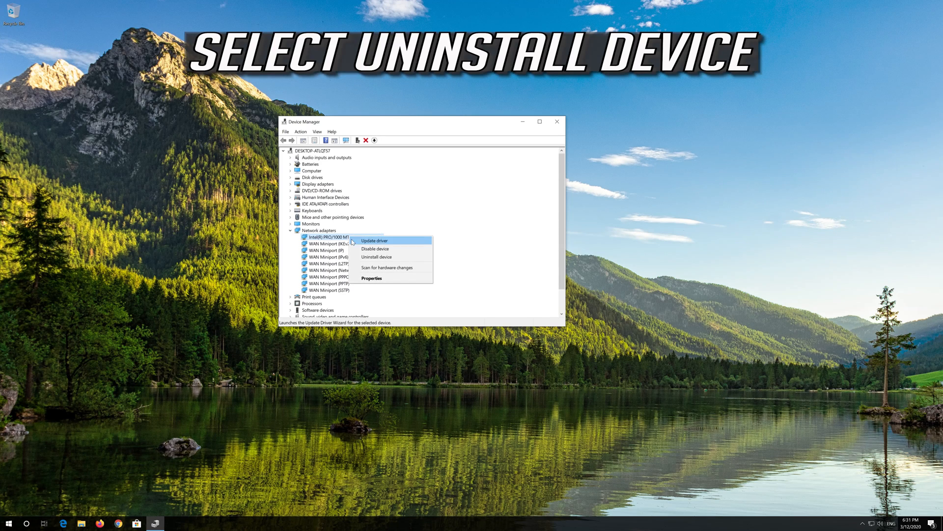
{"action": "mouse_move", "coordinate": [384, 257]}
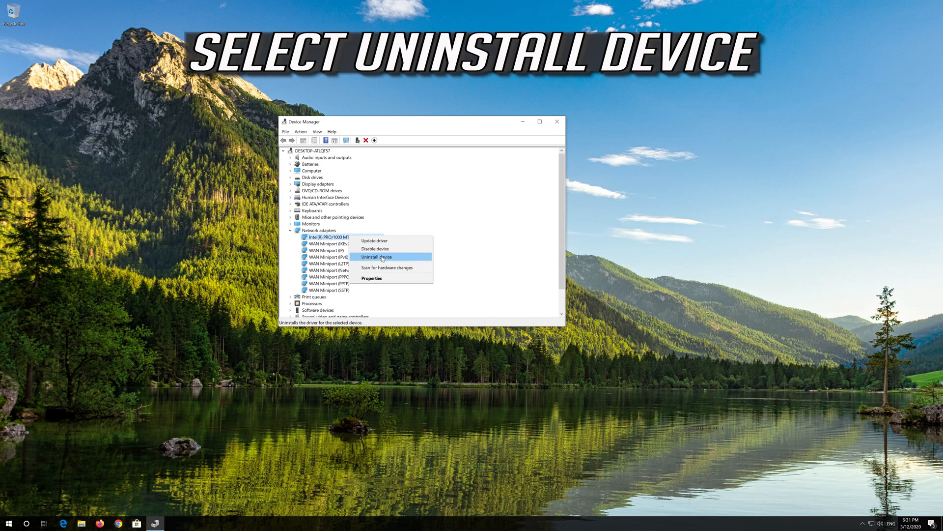
{"action": "mouse_move", "coordinate": [393, 258]}
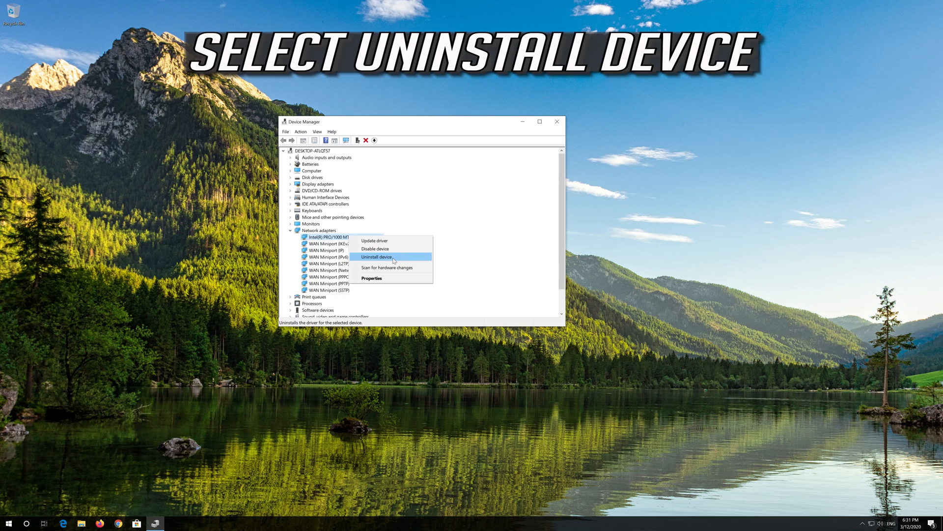
{"action": "left_click", "coordinate": [375, 257]}
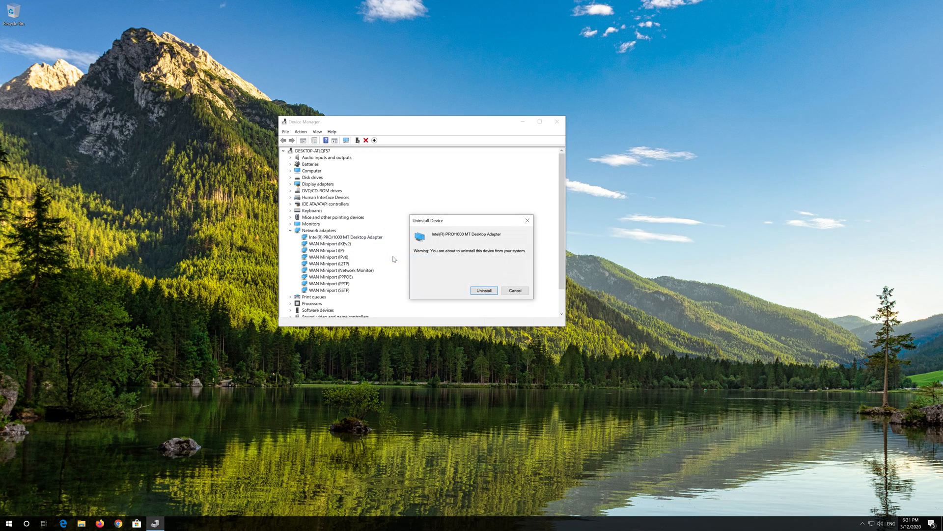
{"action": "mouse_move", "coordinate": [484, 291]}
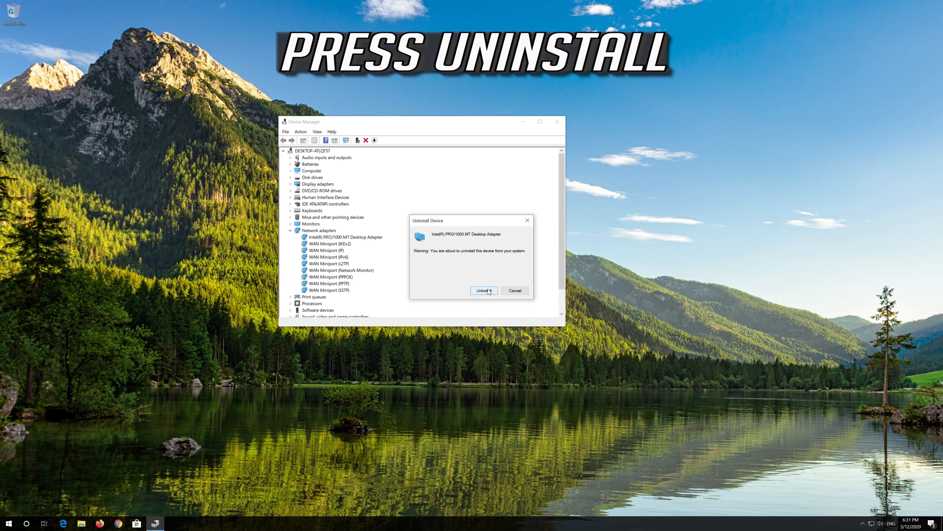
{"action": "left_click", "coordinate": [484, 291]}
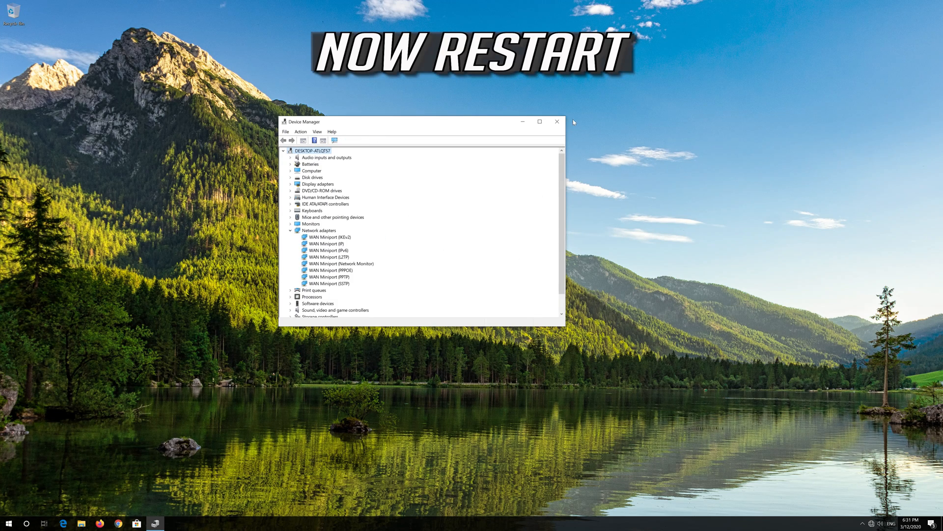
Step: Close Device Manager, launch Control Panel from search, and go to Network and Internet
{"action": "left_click", "coordinate": [555, 122]}
{"action": "type", "text": "control panel"}
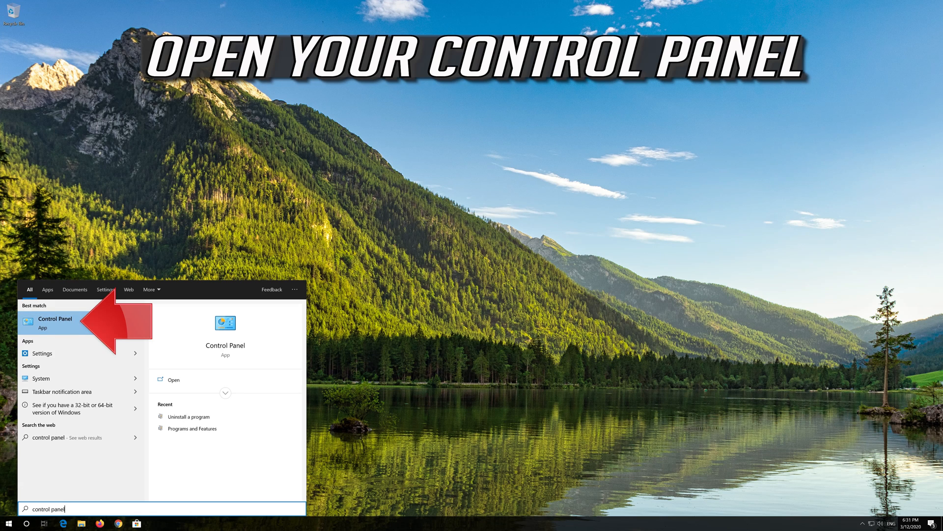
{"action": "left_click", "coordinate": [55, 322]}
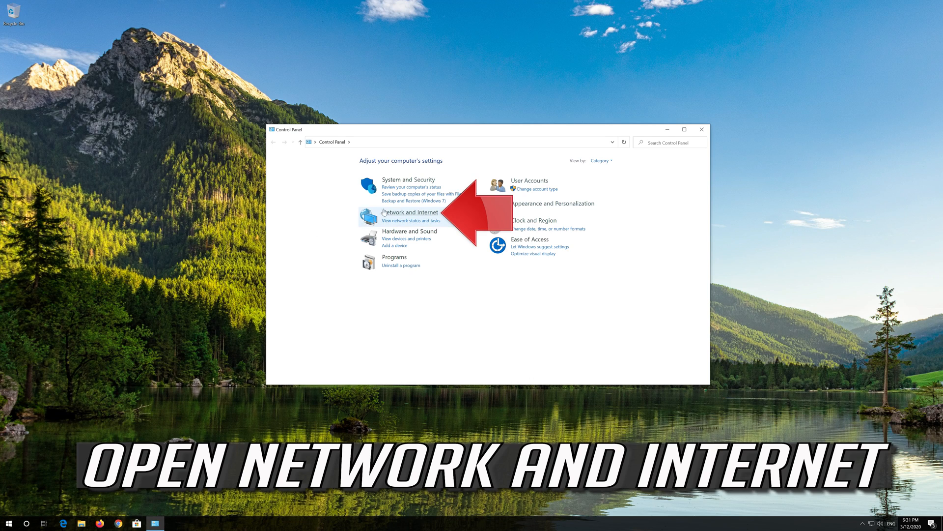
{"action": "mouse_move", "coordinate": [410, 213]}
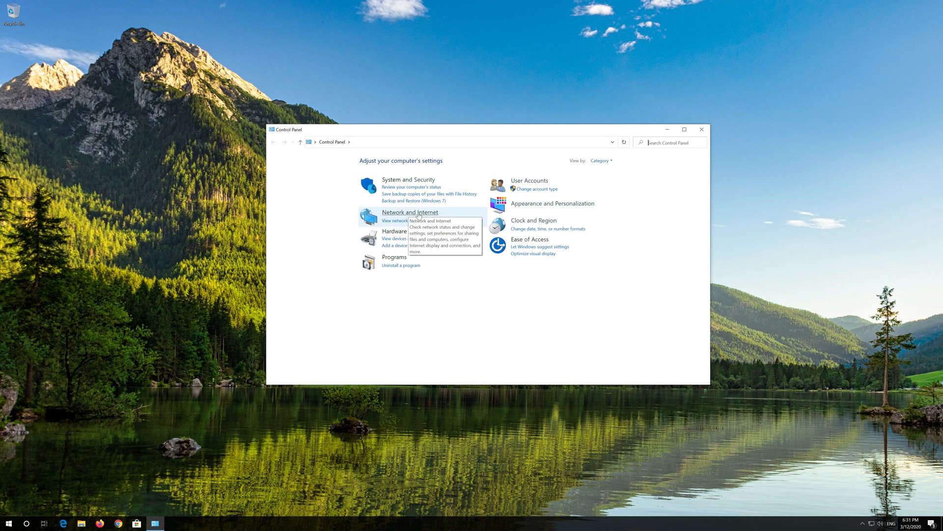
{"action": "left_click", "coordinate": [410, 211]}
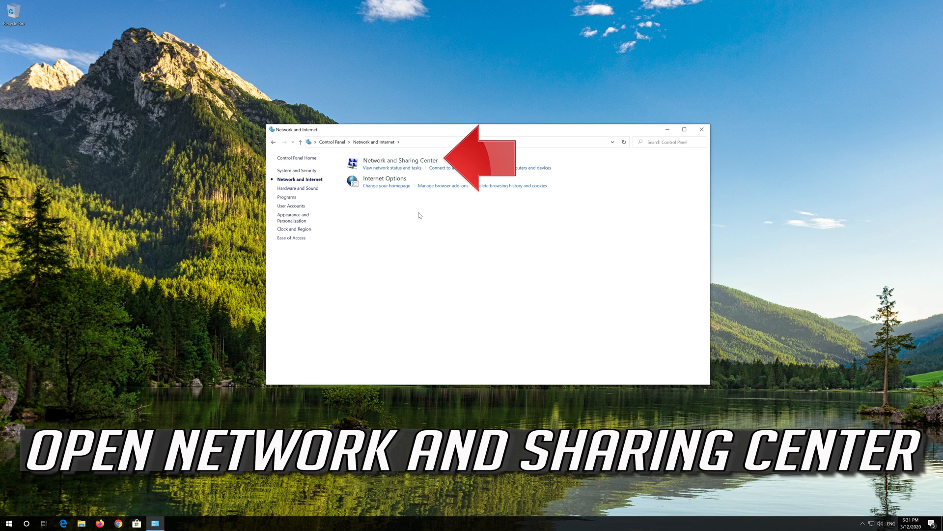
{"action": "mouse_move", "coordinate": [385, 161]}
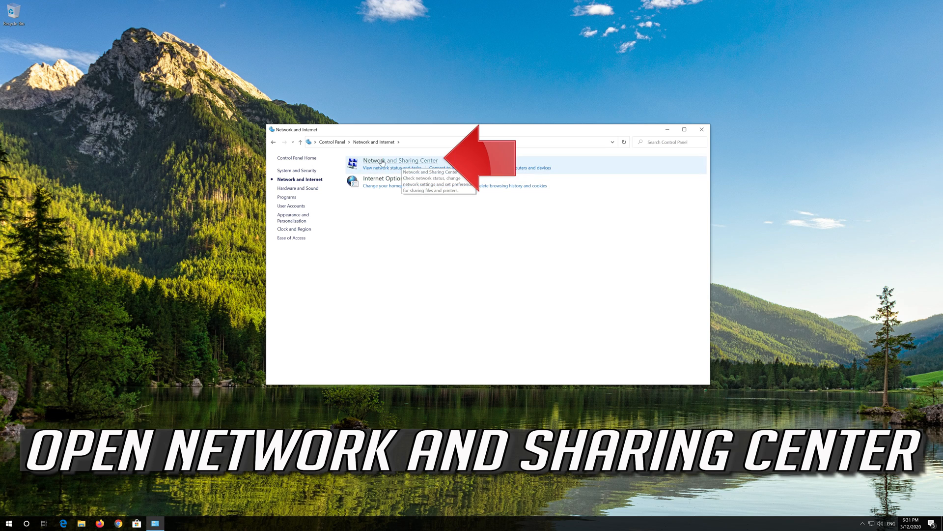
Step: Open the Ethernet connection's Properties via Network and Sharing Center's adapter settings
{"action": "left_click", "coordinate": [401, 161]}
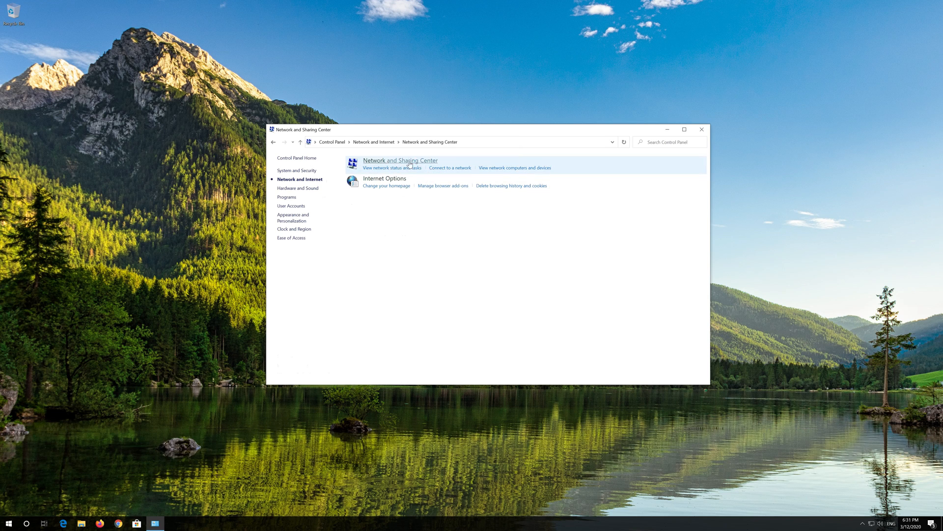
{"action": "left_click", "coordinate": [401, 161]}
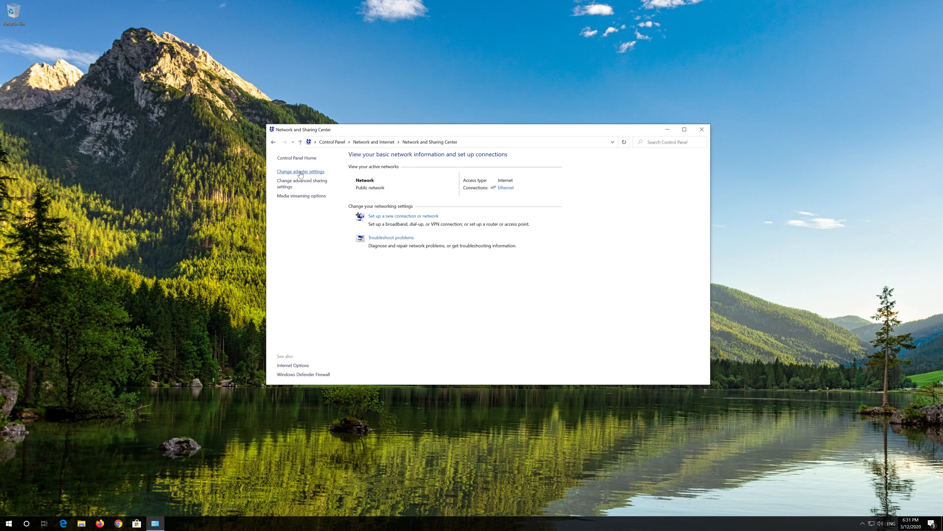
{"action": "left_click", "coordinate": [300, 172]}
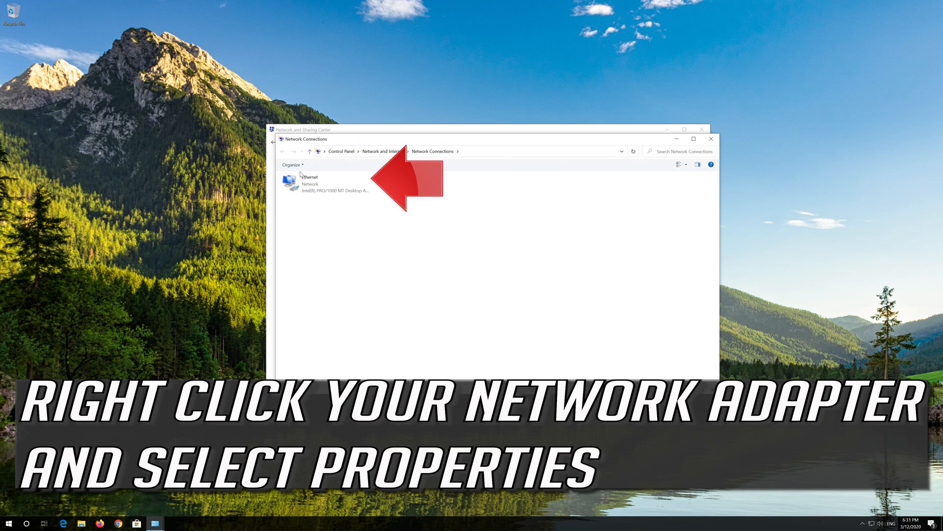
{"action": "left_click", "coordinate": [325, 185]}
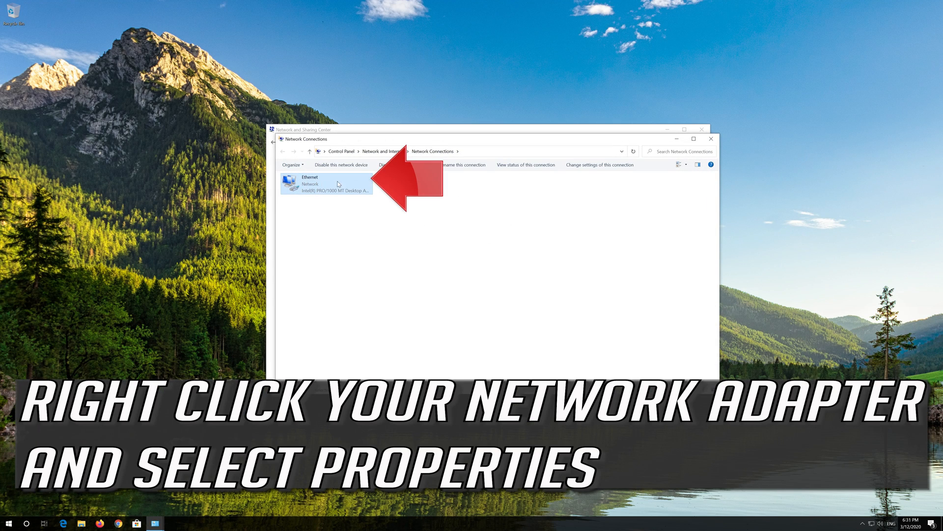
{"action": "right_click", "coordinate": [326, 184]}
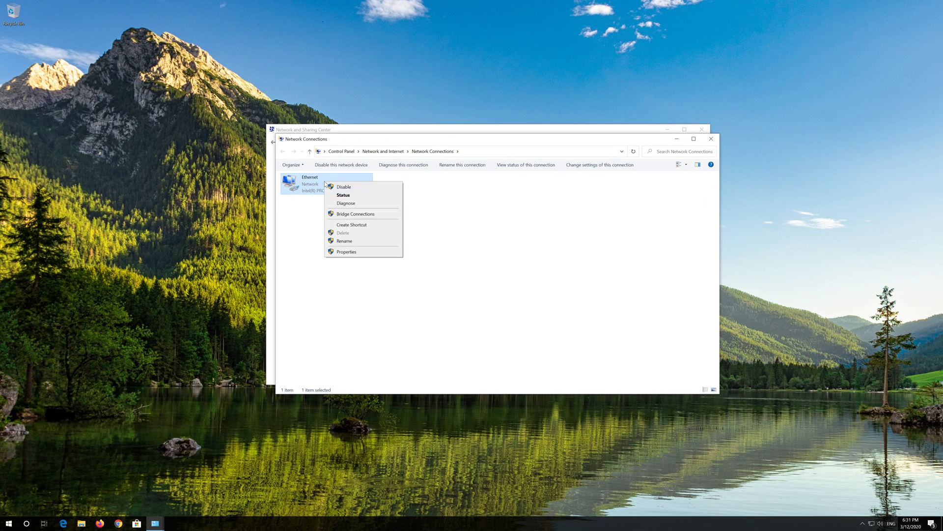
{"action": "mouse_move", "coordinate": [342, 255]}
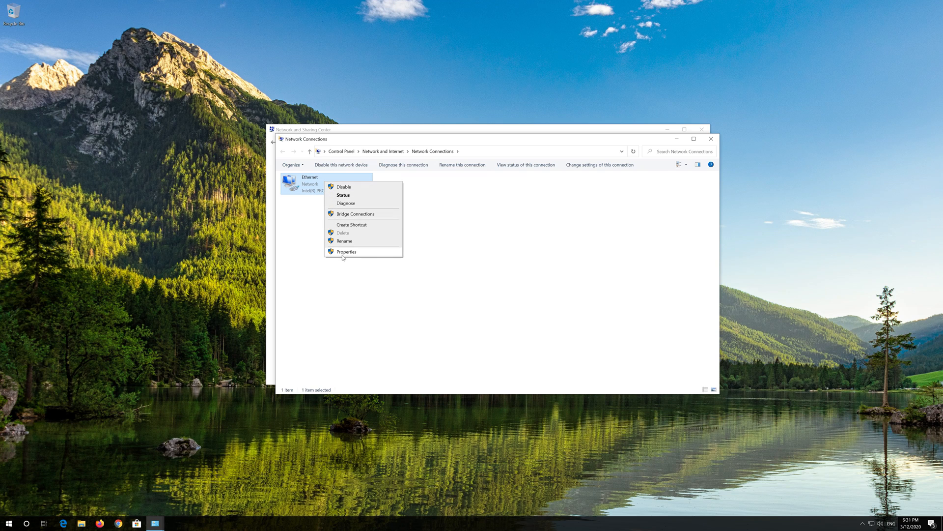
{"action": "left_click", "coordinate": [346, 251]}
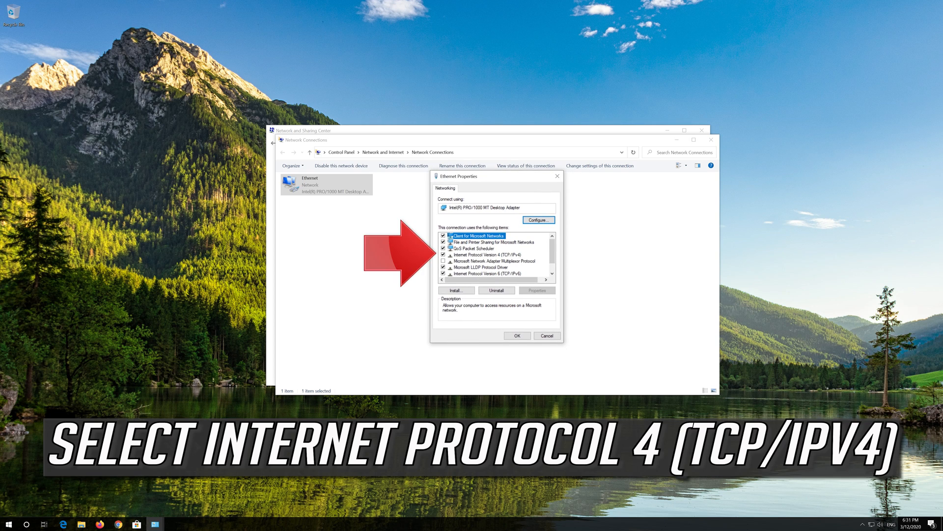
Step: Open the Ethernet connection's Internet Protocol Version 4 (TCP/IPv4) Properties
{"action": "left_click", "coordinate": [483, 254]}
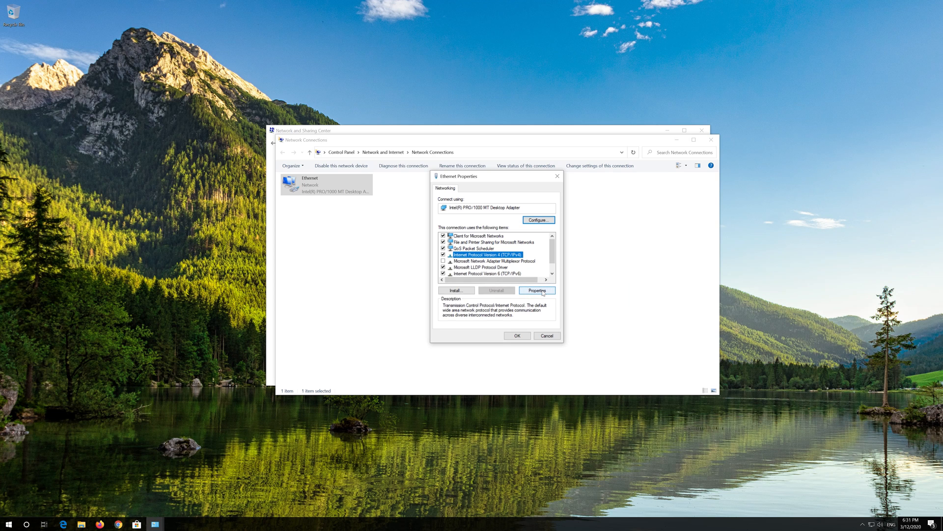
{"action": "left_click", "coordinate": [537, 290]}
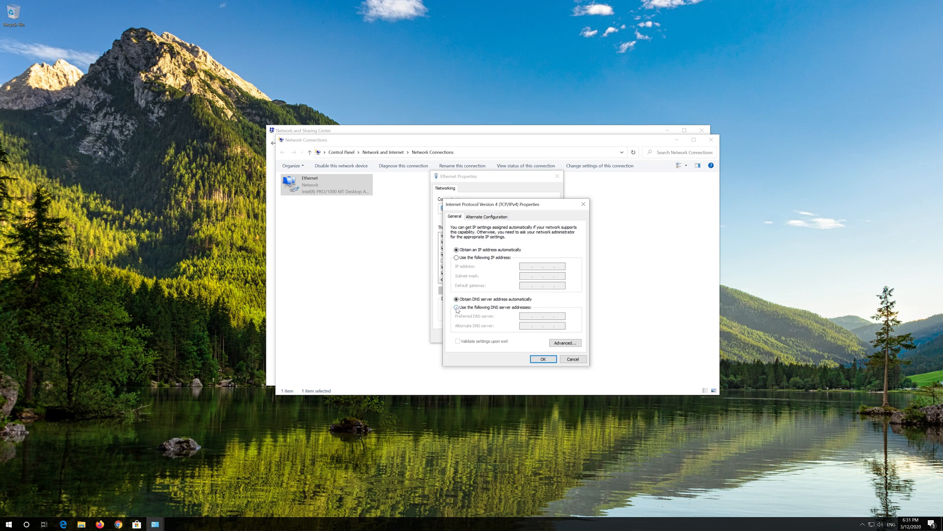
Step: Enter manual DNS servers 1.1.1.1 preferred and 1.0.0.1 alternate, and confirm
{"action": "left_click", "coordinate": [456, 307]}
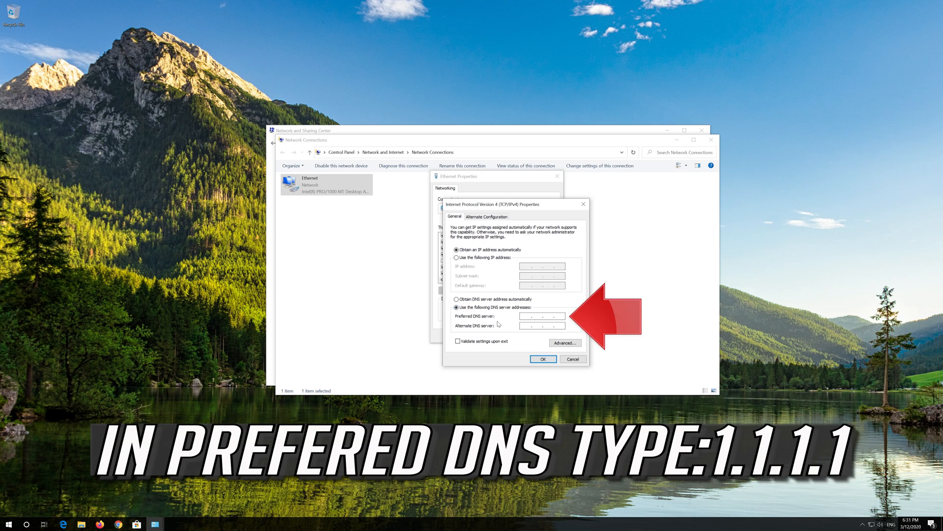
{"action": "left_click", "coordinate": [530, 315]}
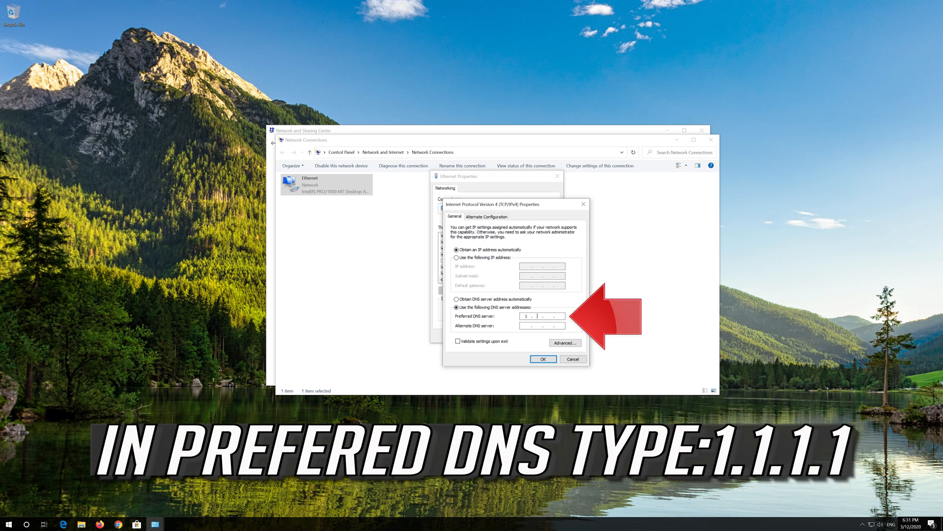
{"action": "type", "text": "1"}
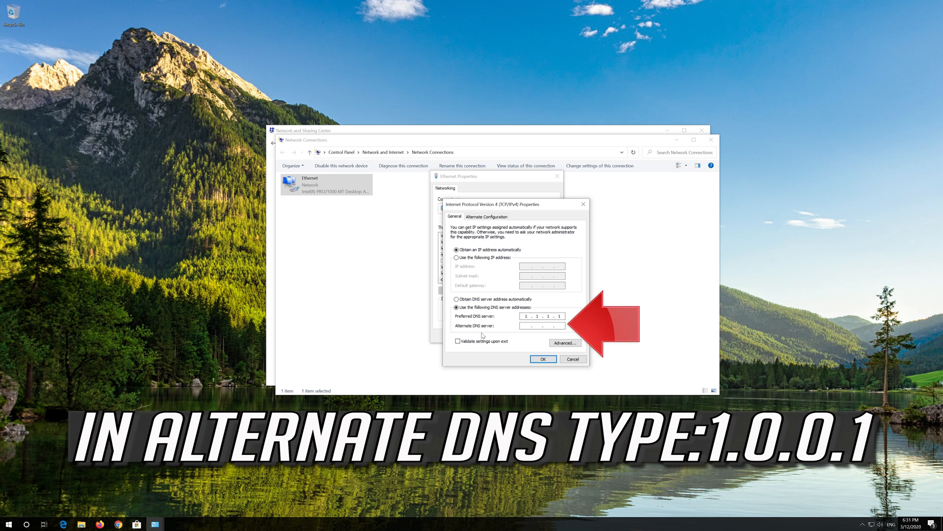
{"action": "left_click", "coordinate": [526, 326]}
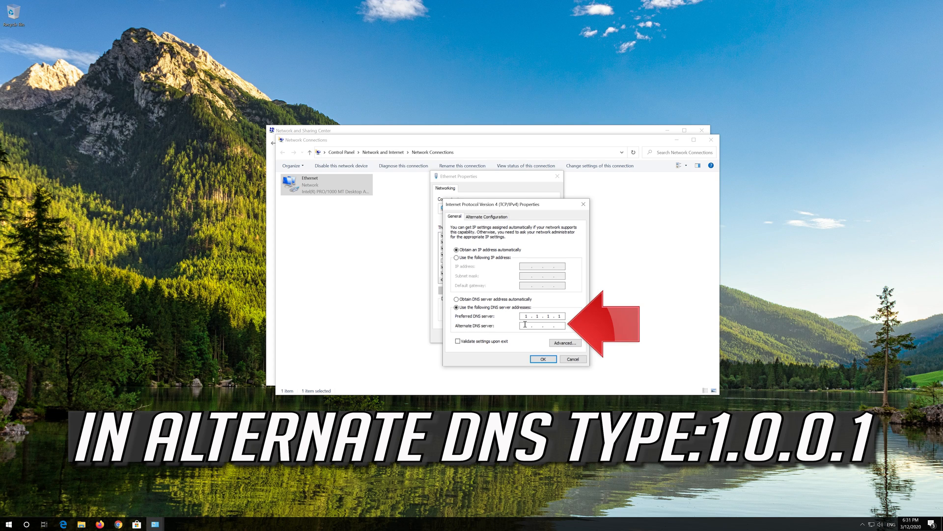
{"action": "type", "text": "1.0.0."}
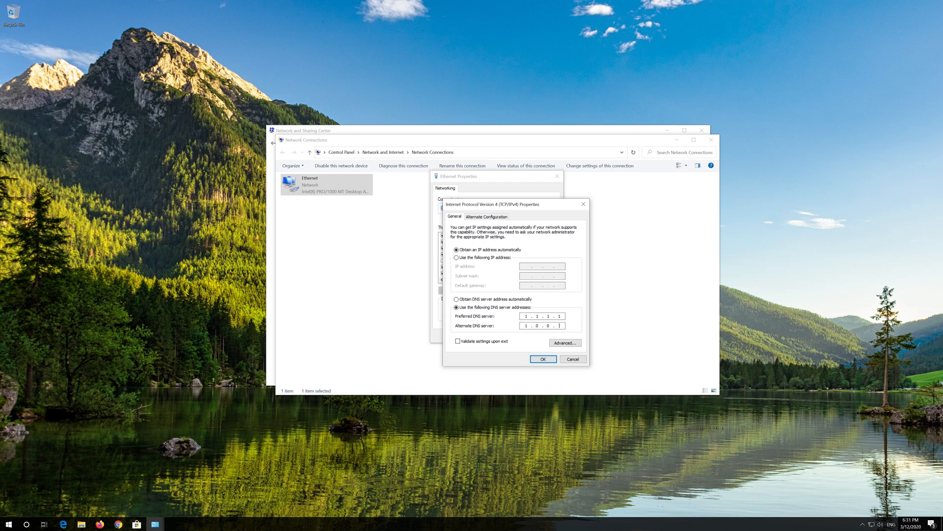
{"action": "left_click", "coordinate": [544, 359]}
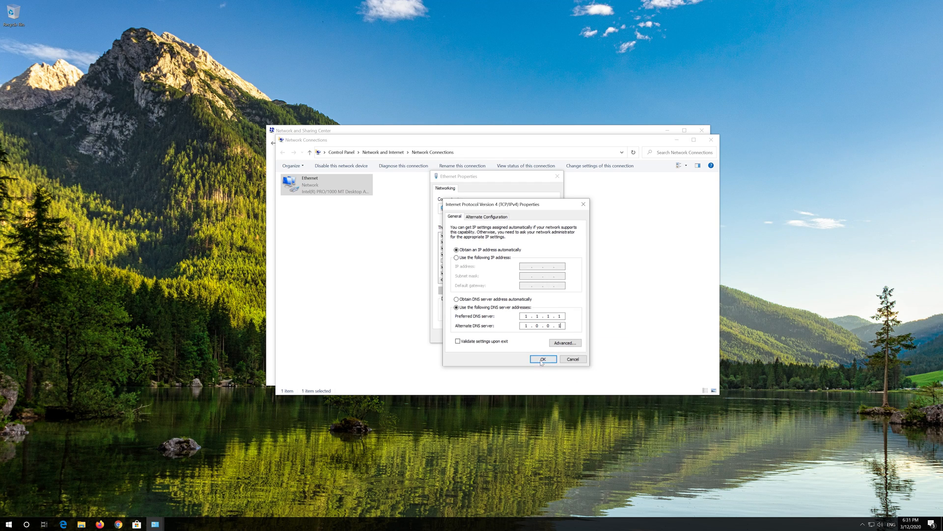
{"action": "left_click", "coordinate": [544, 358]}
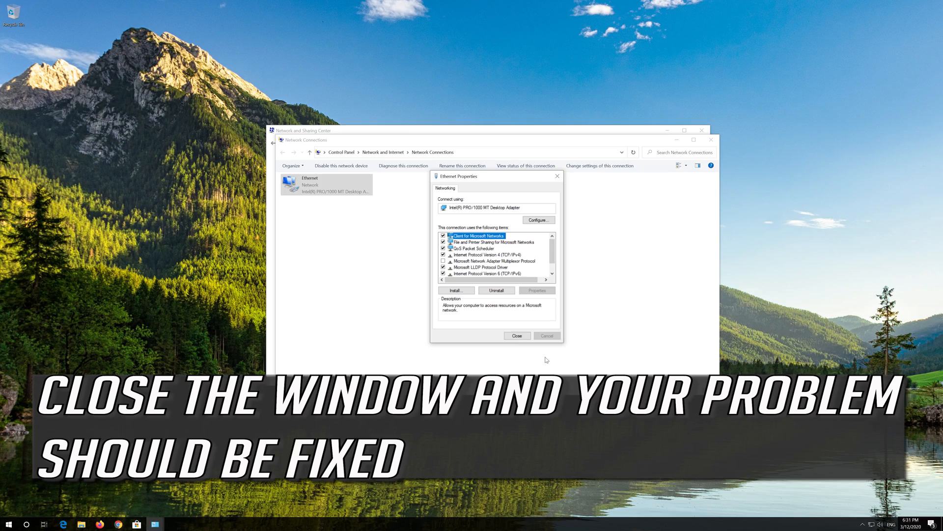
{"action": "mouse_move", "coordinate": [517, 348]}
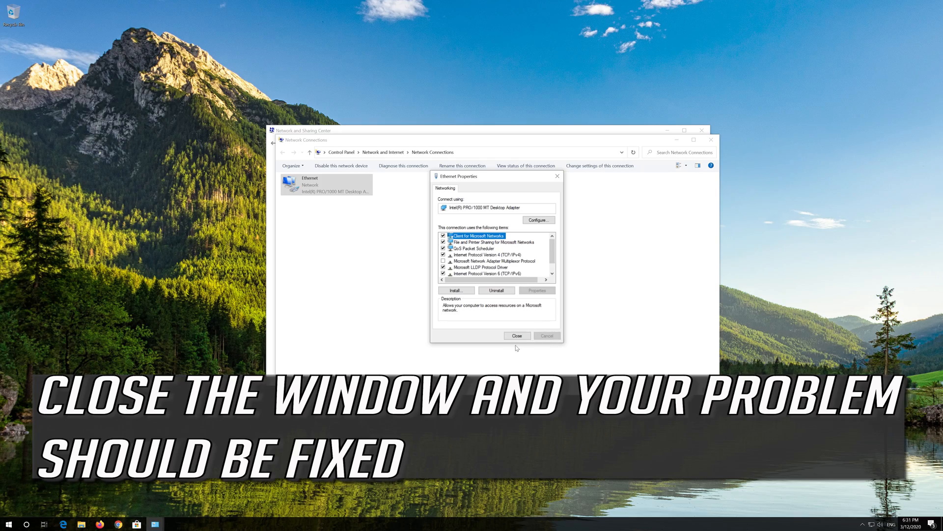
Step: Close the Ethernet properties and run Command Prompt as administrator from a 'cmd' search
{"action": "left_click", "coordinate": [516, 335]}
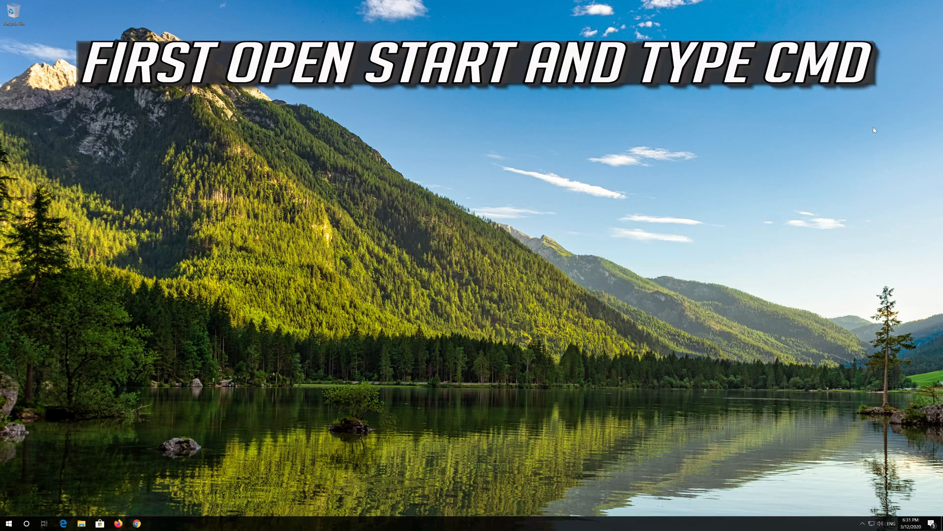
{"action": "left_click", "coordinate": [6, 520]}
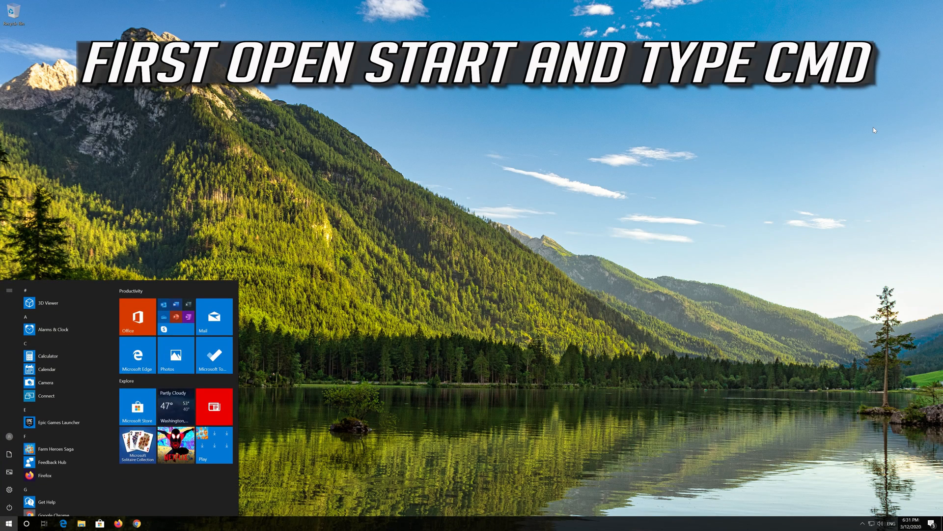
{"action": "type", "text": "cmd"}
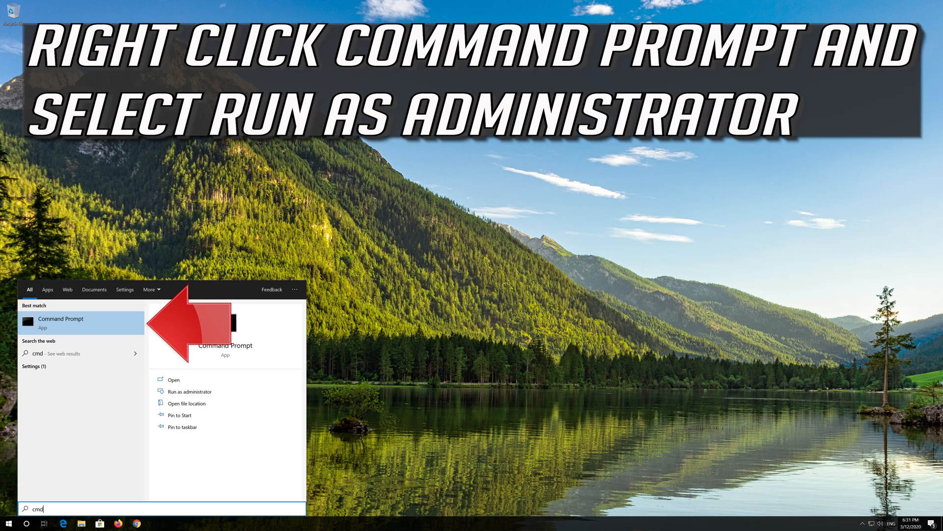
{"action": "right_click", "coordinate": [73, 322]}
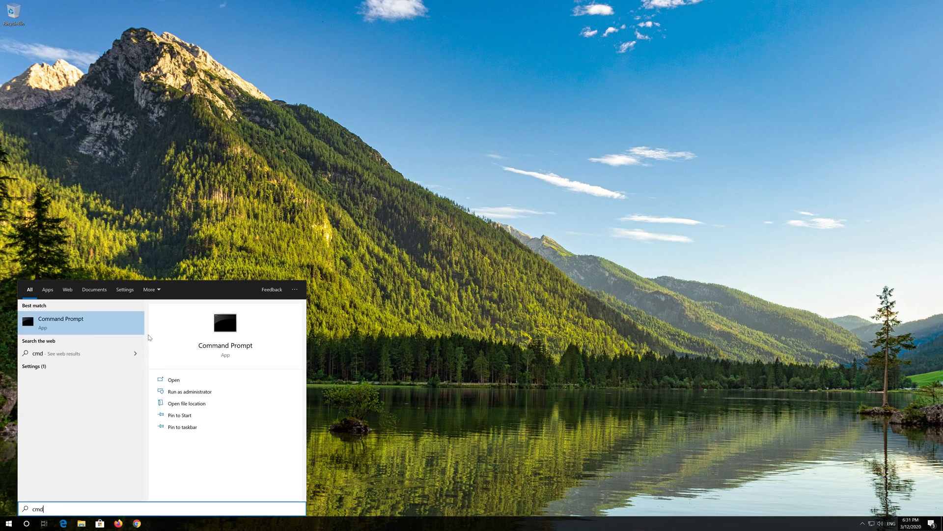
{"action": "left_click", "coordinate": [190, 391]}
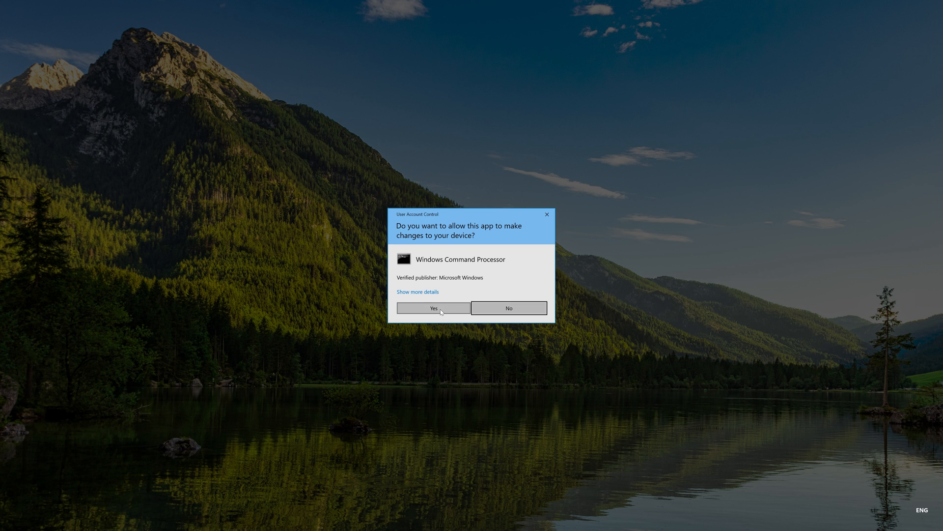
Step: Approve the UAC prompt and enter 'netsh int ip reset C:\resetlog.txt' in the admin console
{"action": "left_click", "coordinate": [434, 308]}
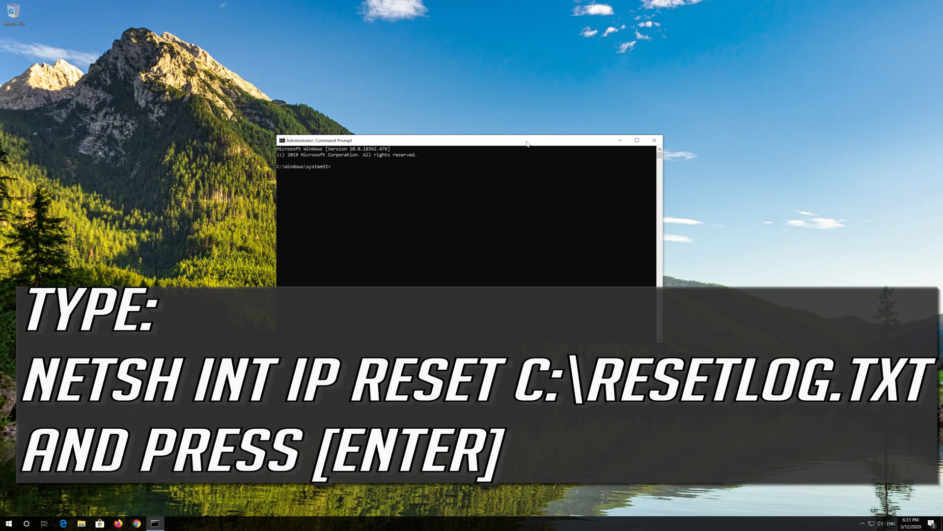
{"action": "type", "text": "nets"}
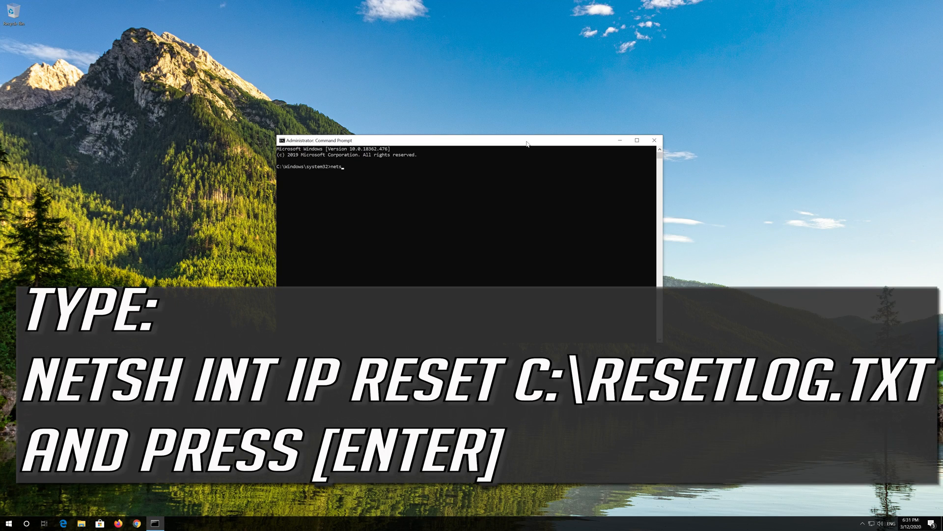
{"action": "type", "text": "h"}
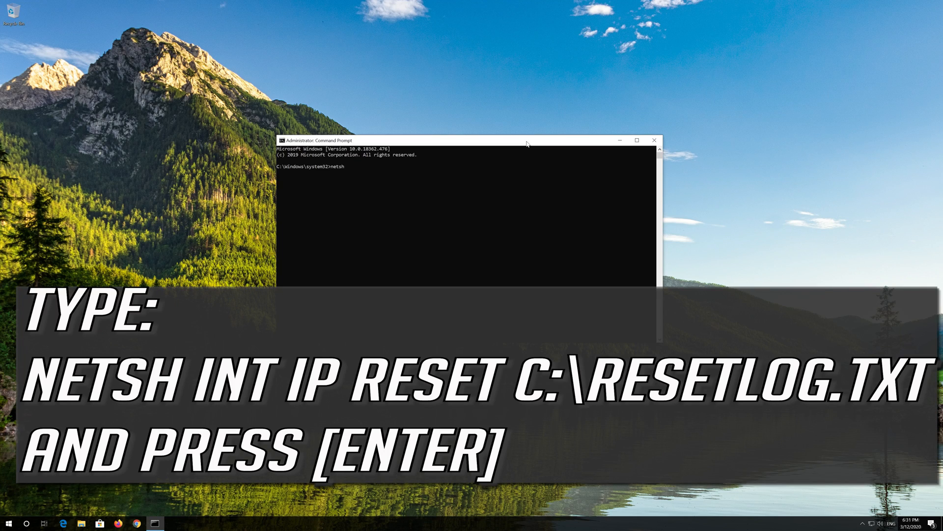
{"action": "type", "text": "int"}
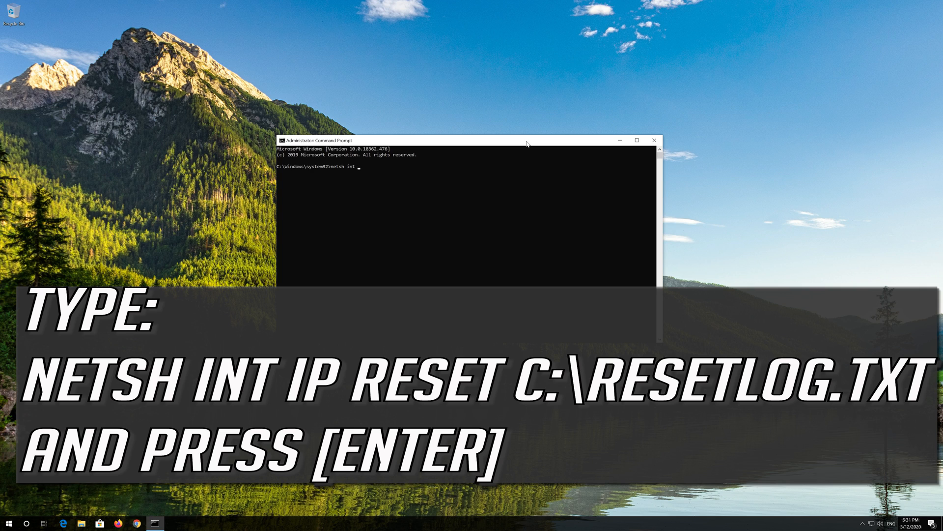
{"action": "type", "text": "ip"}
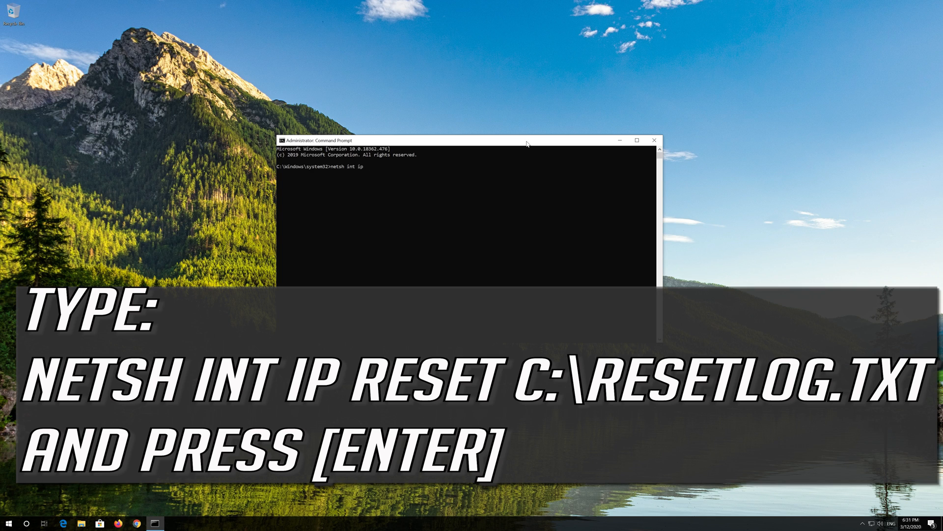
{"action": "type", "text": "reset"}
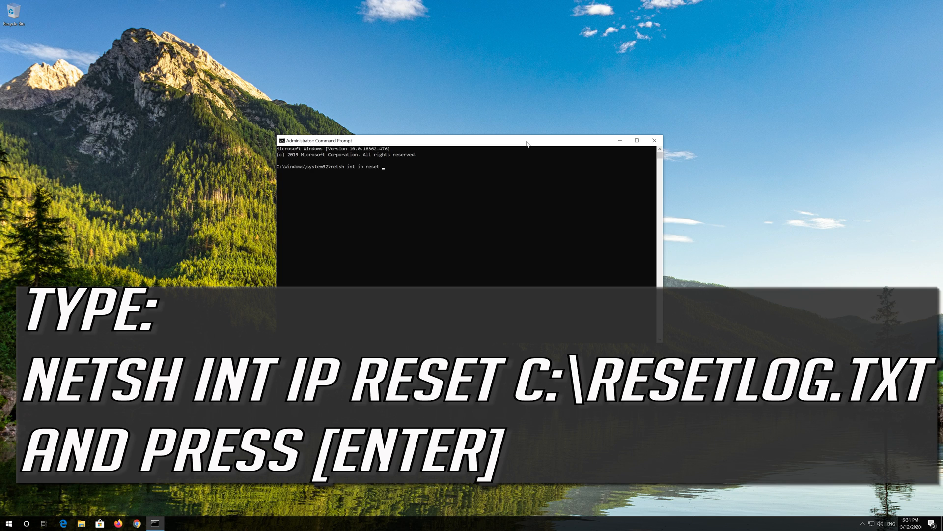
{"action": "type", "text": "C:\\reset"}
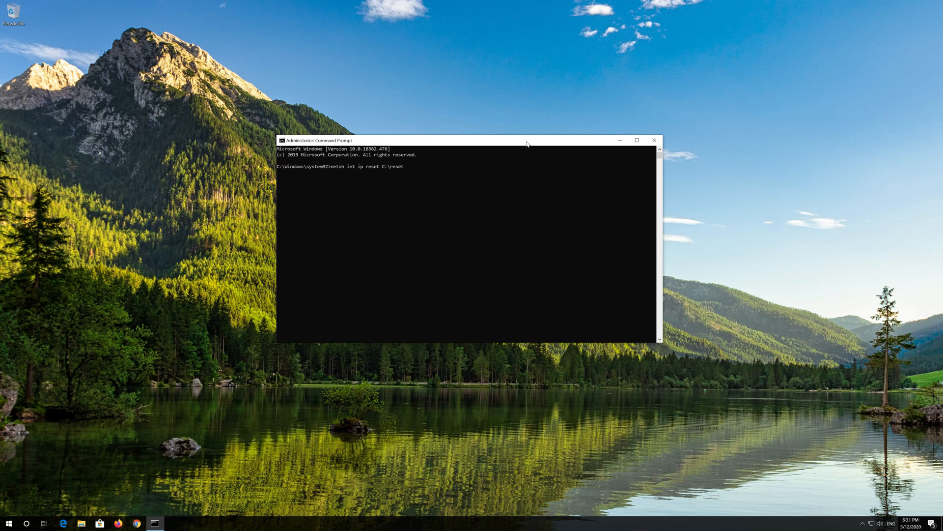
{"action": "type", "text": "log"}
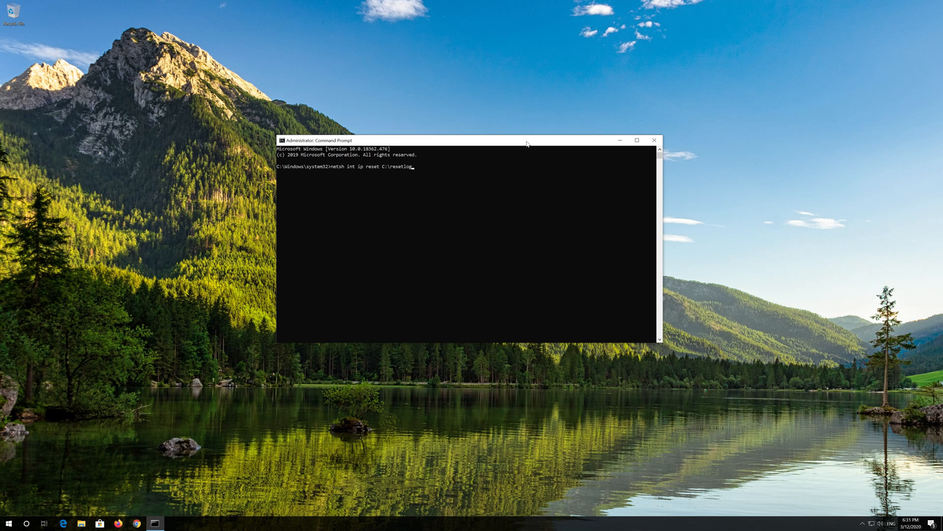
{"action": "type", "text": ".txt"}
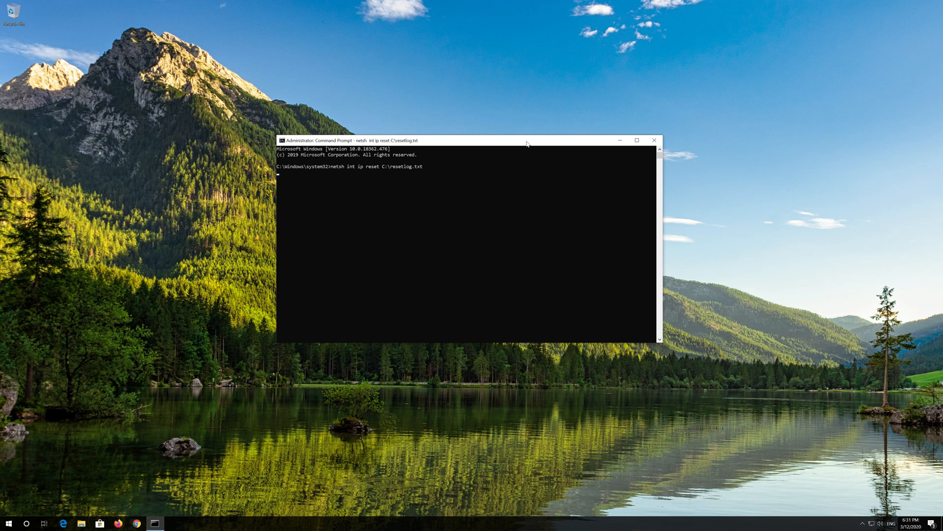
Step: Run the IP stack reset, then run 'netsh winsock reset'
{"action": "key", "text": "Enter"}
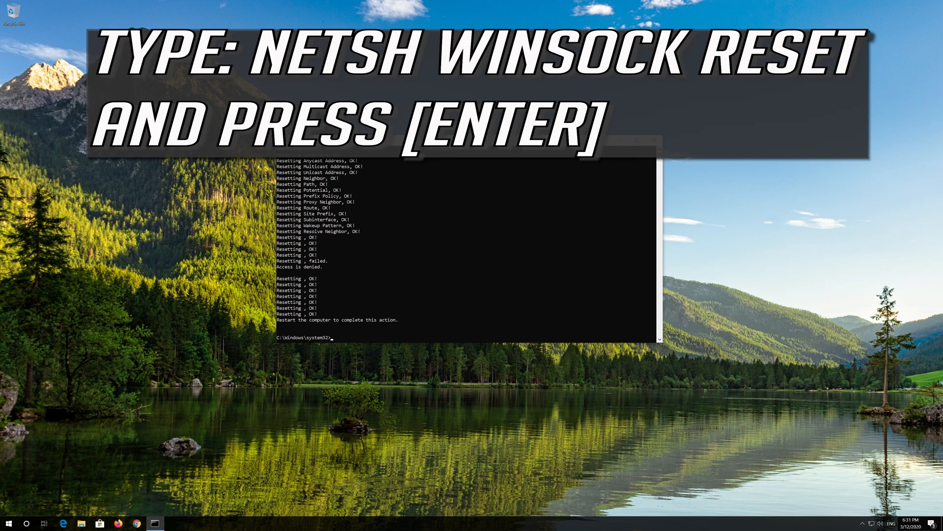
{"action": "type", "text": "ne"}
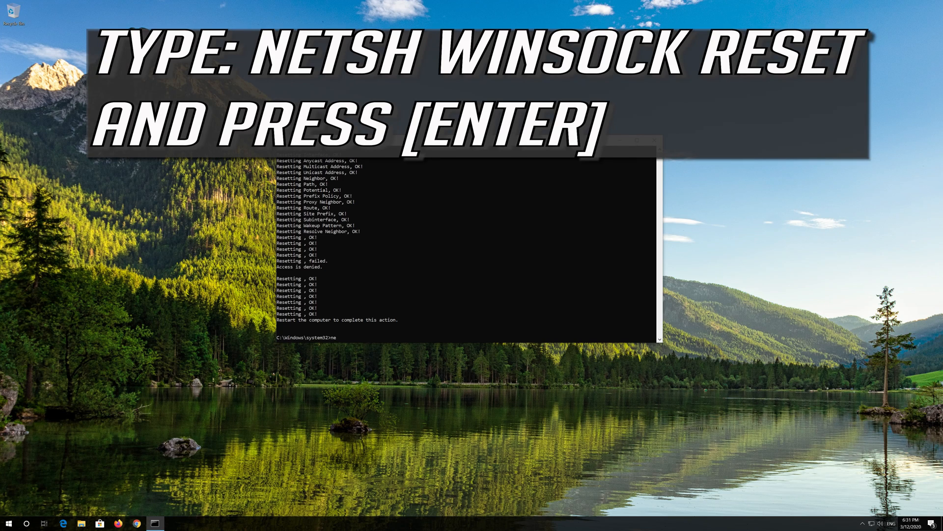
{"action": "type", "text": "tsh"}
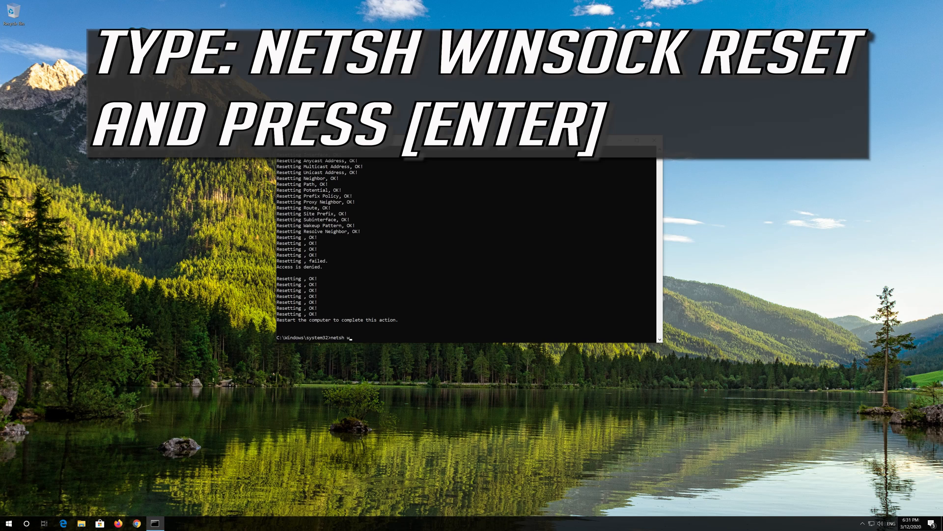
{"action": "type", "text": "winsock"}
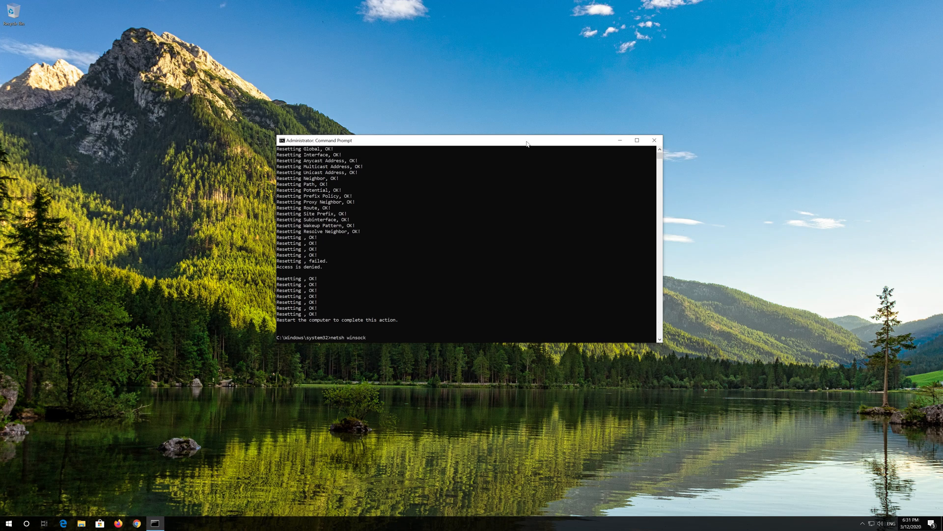
{"action": "type", "text": "reset"}
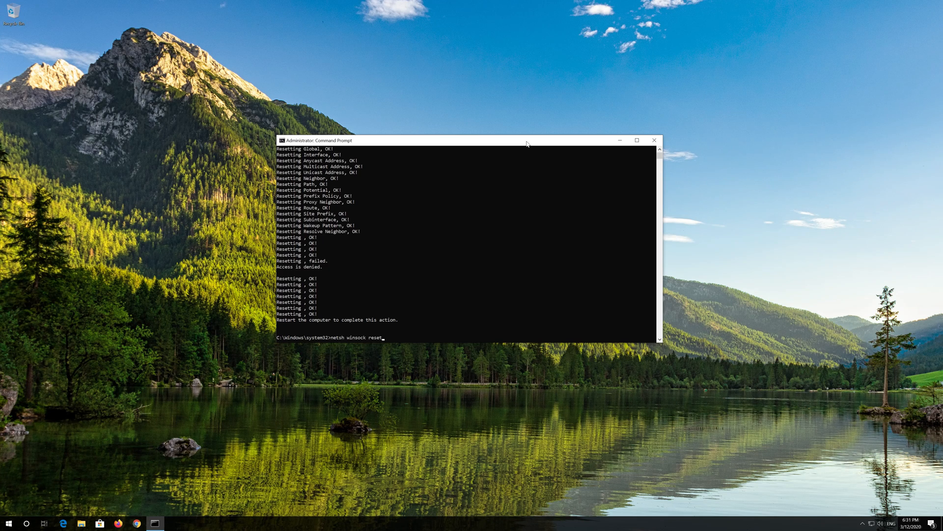
{"action": "key", "text": "Enter"}
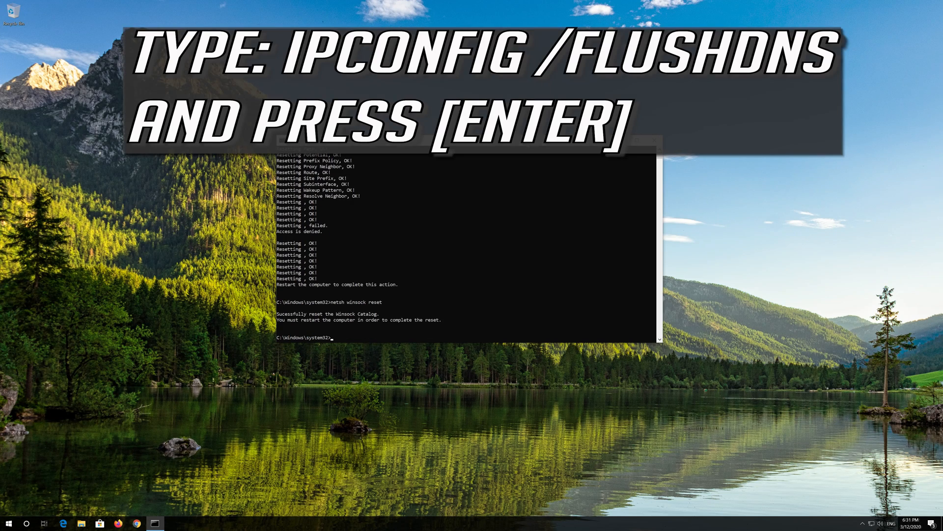
Step: Flush the DNS cache with 'ipconfig /flushdns' and exit the admin Command Prompt
{"action": "type", "text": "ipc"}
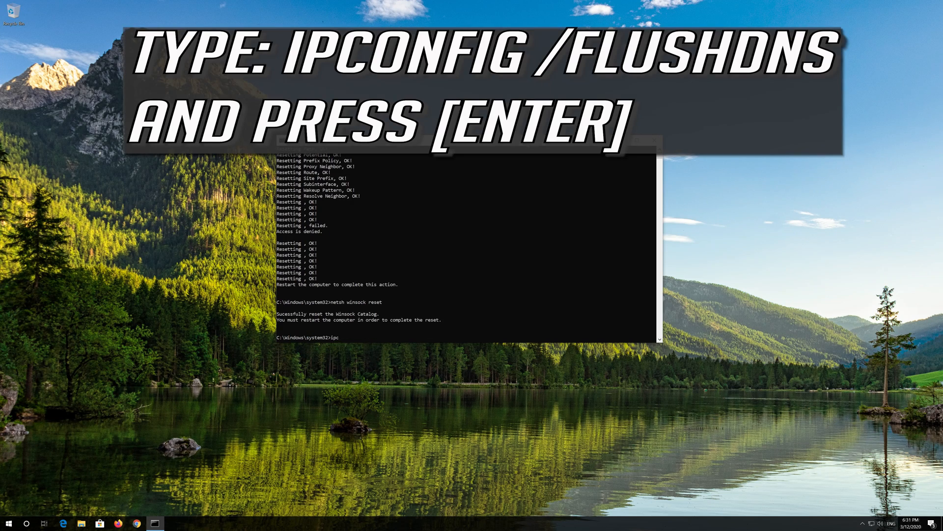
{"action": "type", "text": "onfig"}
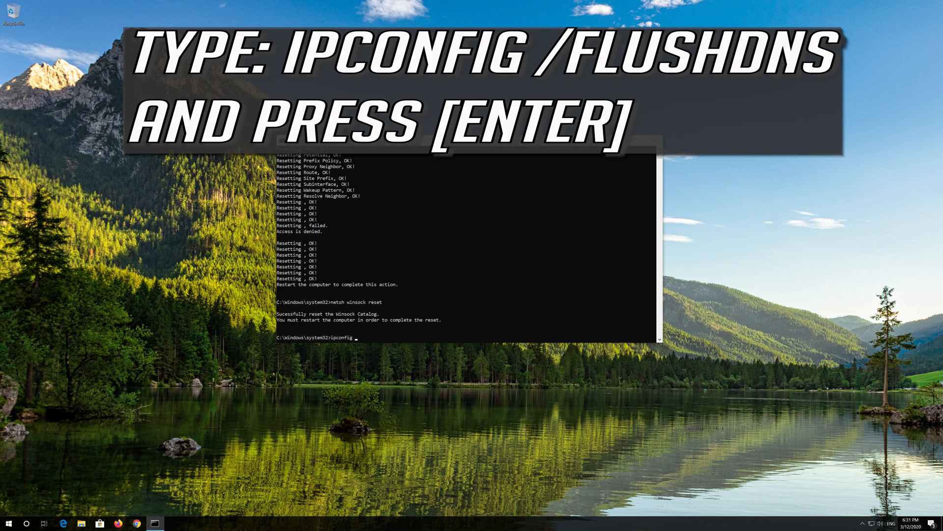
{"action": "type", "text": "/f"}
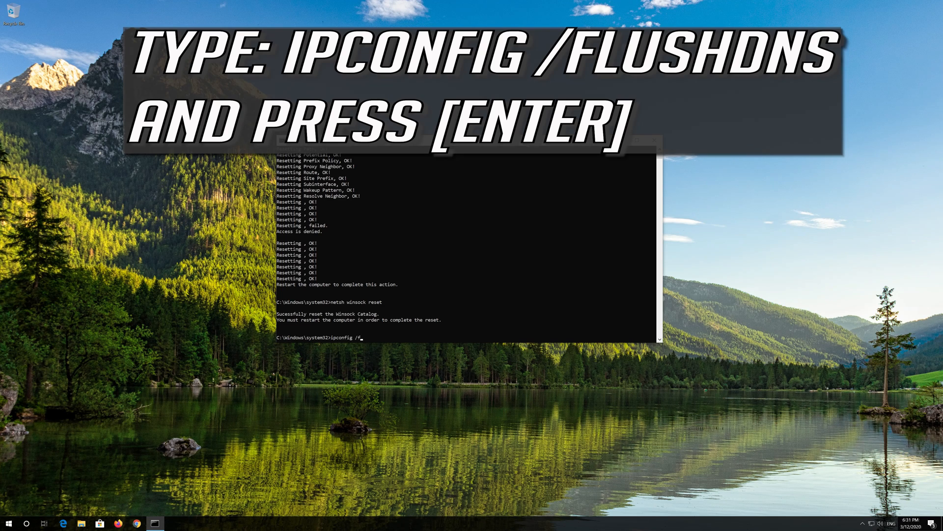
{"action": "type", "text": "lushdn"}
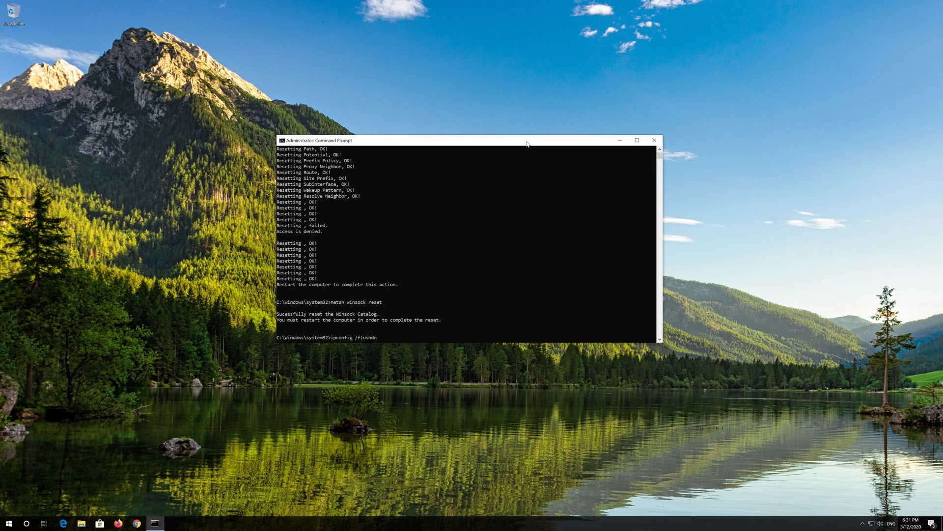
{"action": "type", "text": "s"}
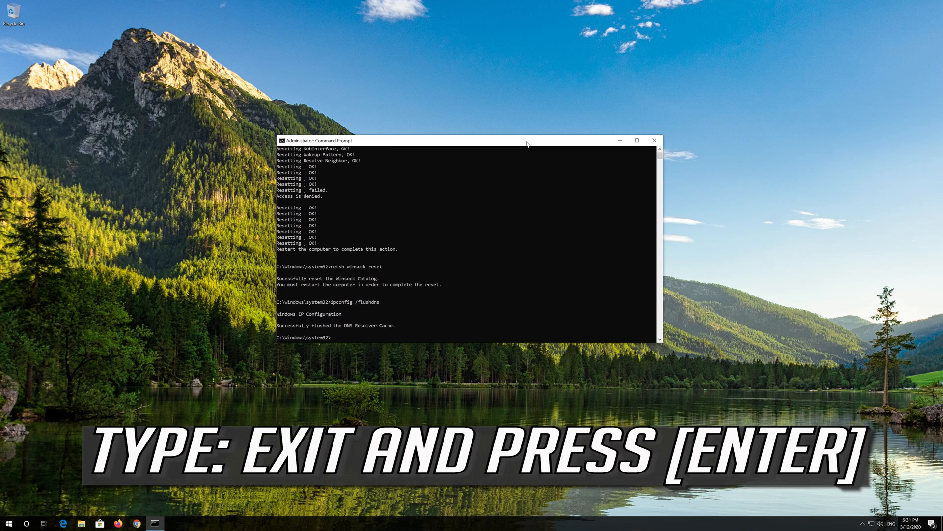
{"action": "type", "text": "exit"}
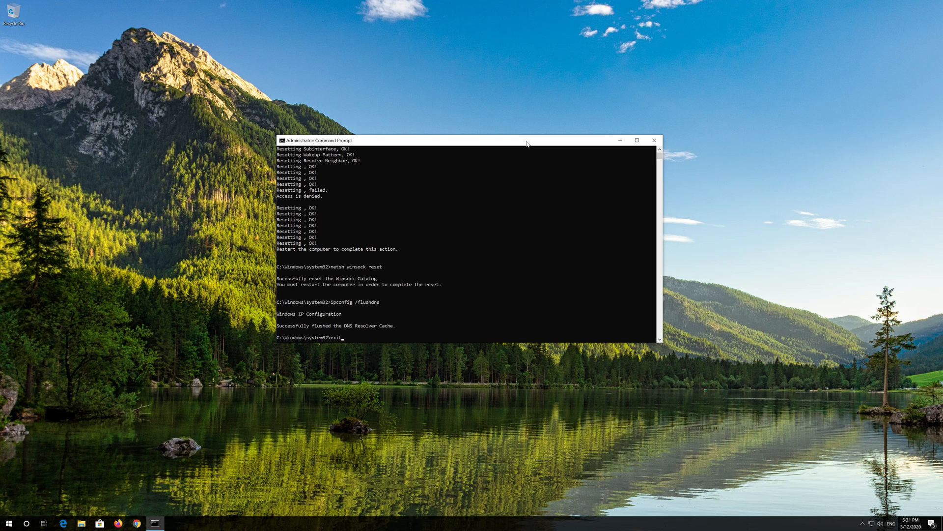
{"action": "key", "text": "Enter"}
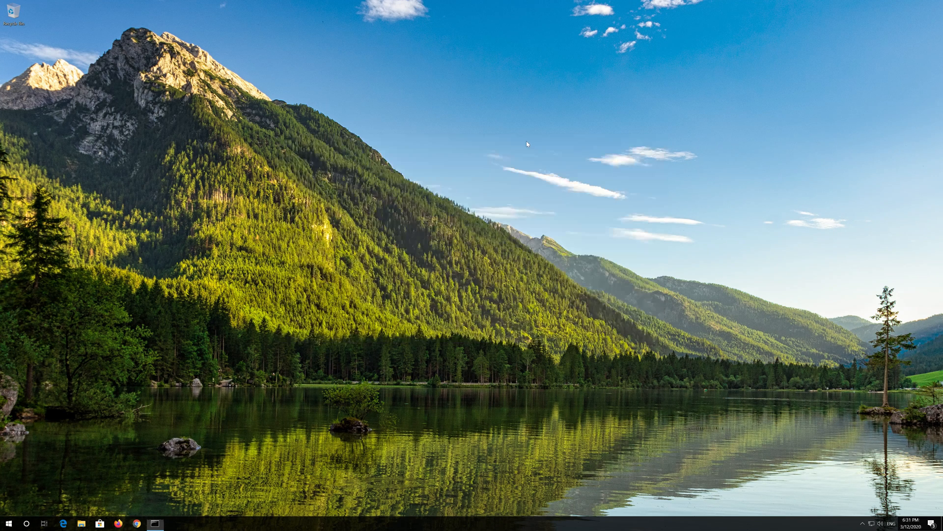